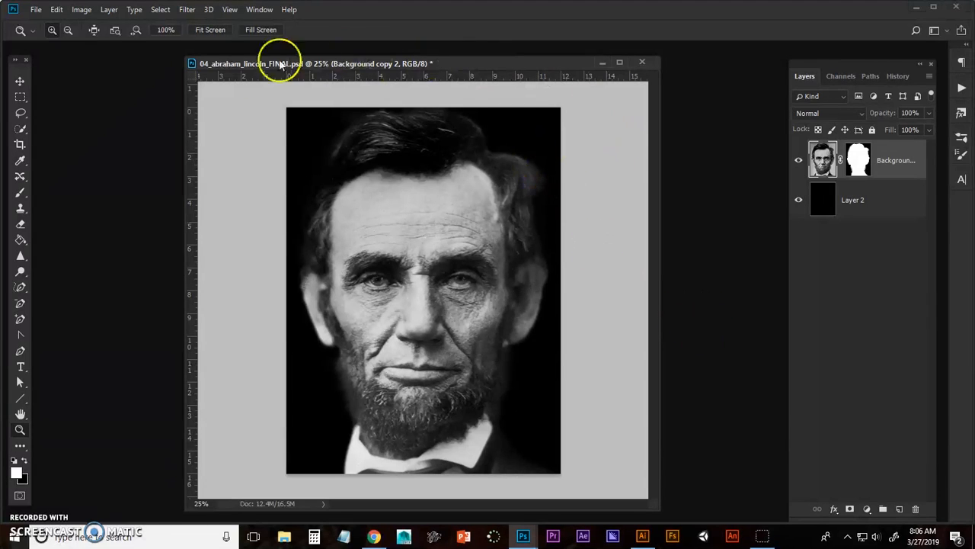
{"action": "mouse_move", "coordinate": [729, 226]}
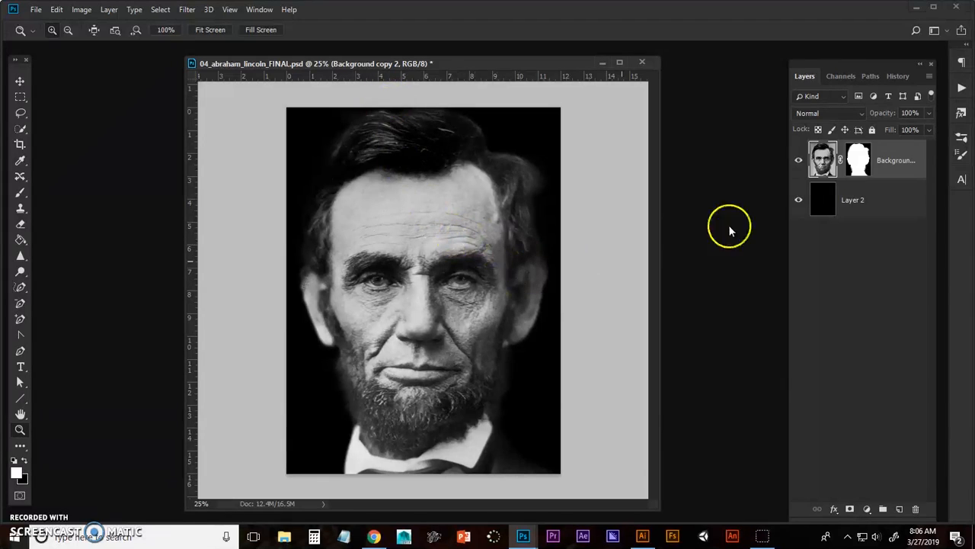
Toggle the black background layer off and on, then close the earlier Lincoln text document
{"action": "left_click", "coordinate": [799, 199]}
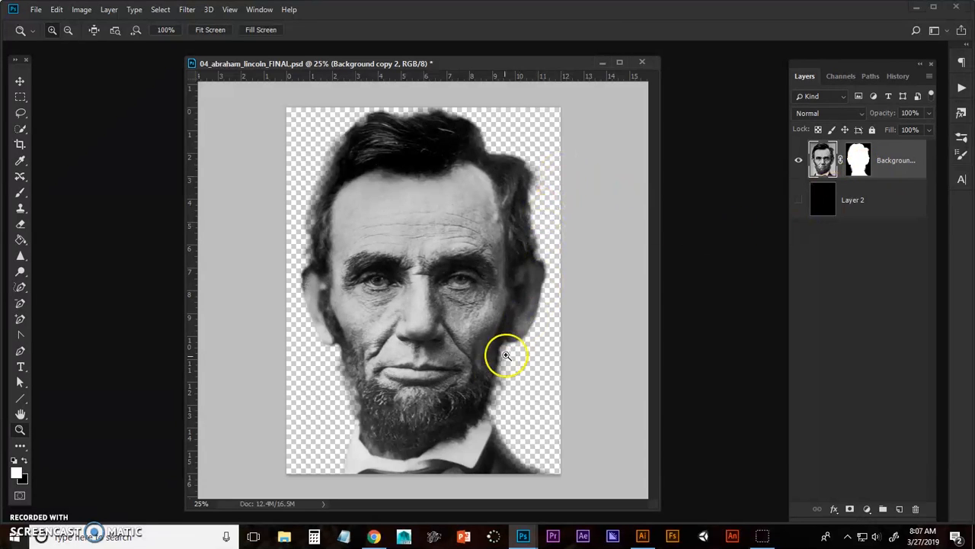
{"action": "left_click", "coordinate": [799, 199]}
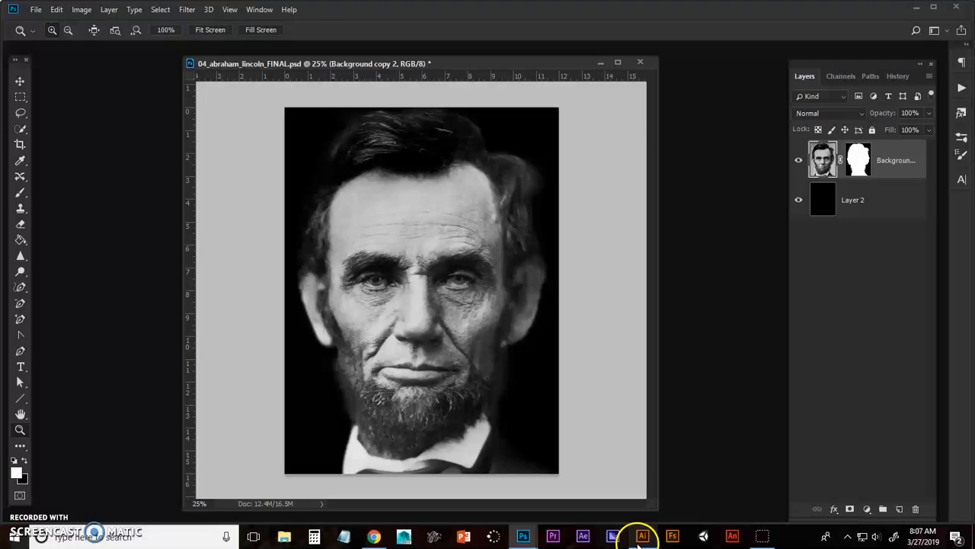
{"action": "left_click", "coordinate": [643, 535]}
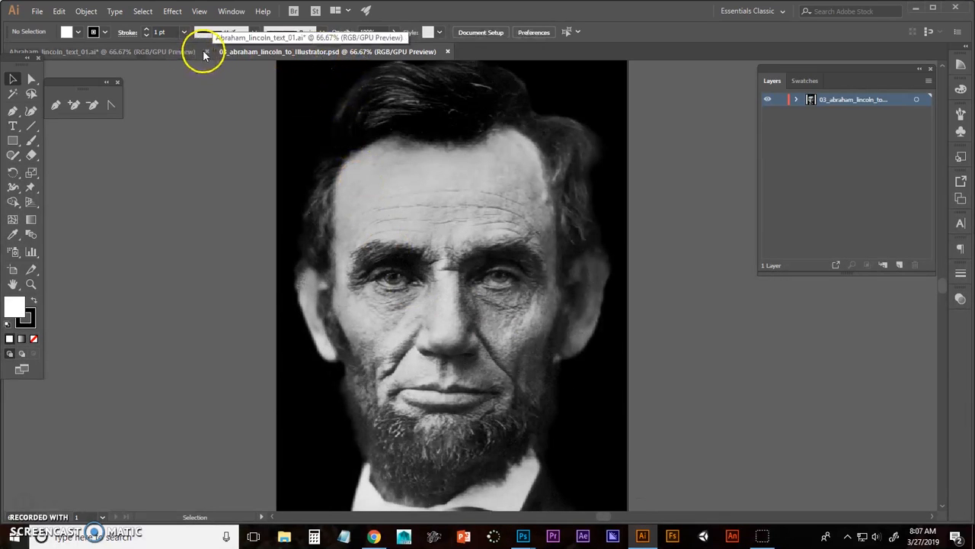
{"action": "left_click", "coordinate": [205, 51]}
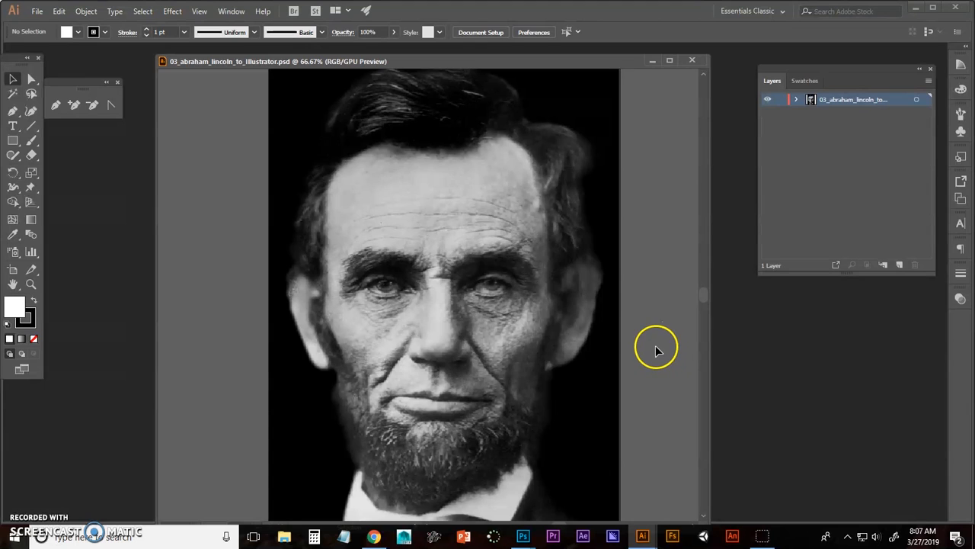
{"action": "mouse_move", "coordinate": [658, 352]}
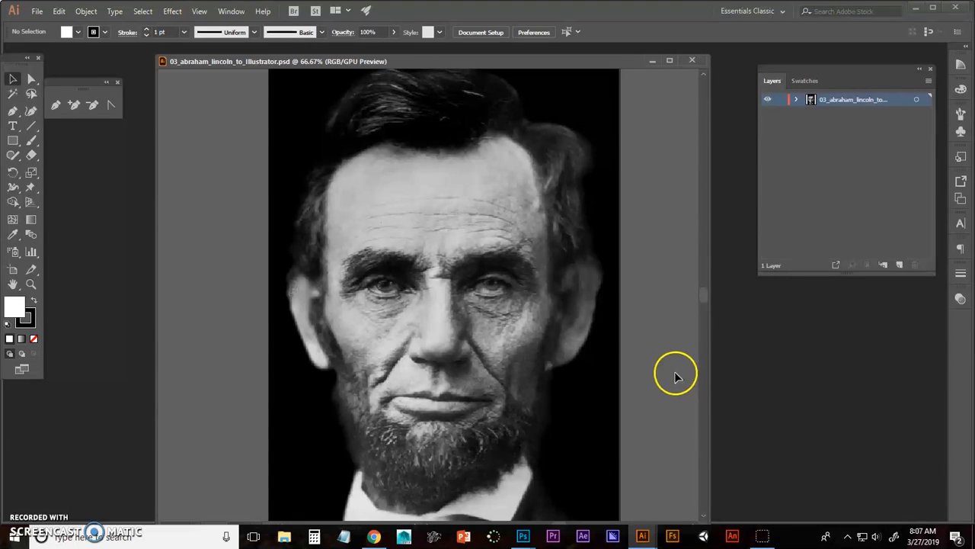
{"action": "mouse_move", "coordinate": [648, 281]}
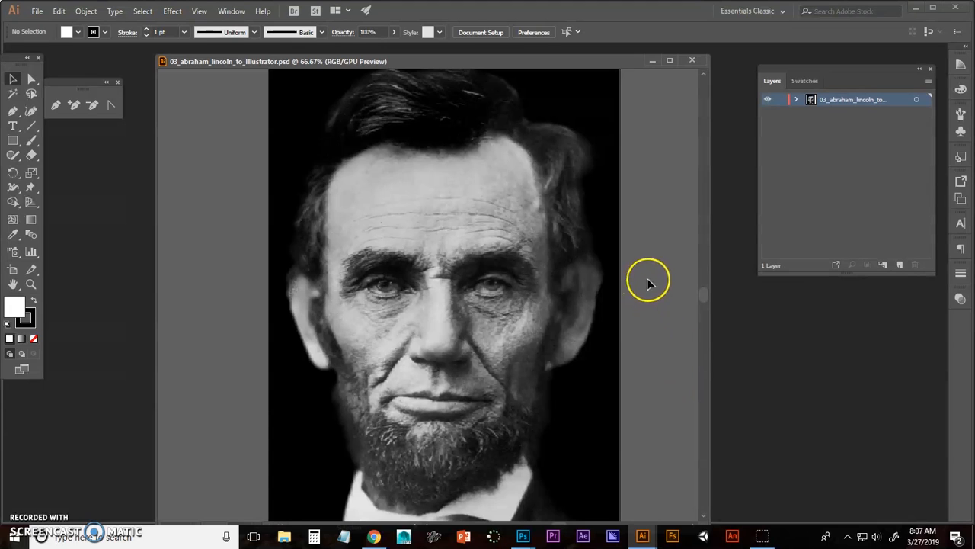
{"action": "mouse_move", "coordinate": [650, 222]}
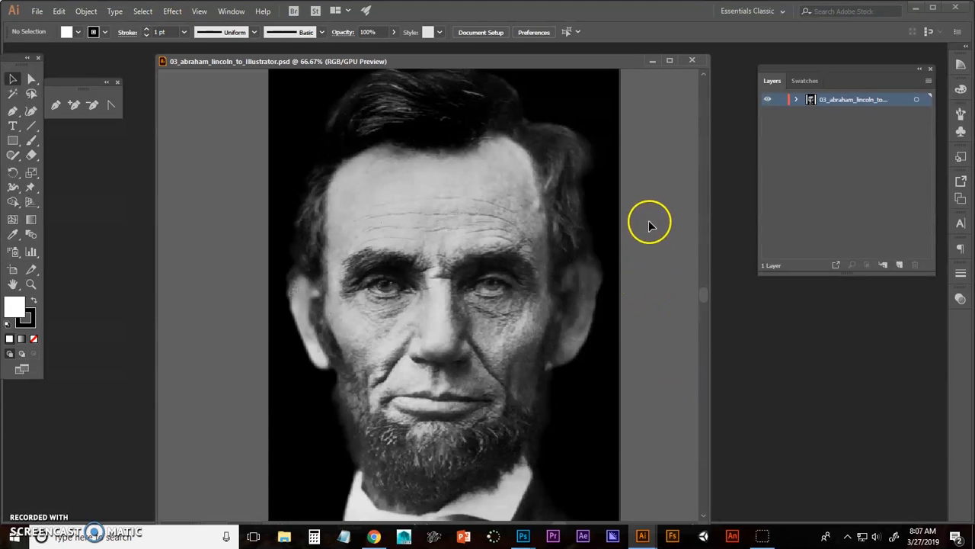
{"action": "mouse_move", "coordinate": [631, 202]}
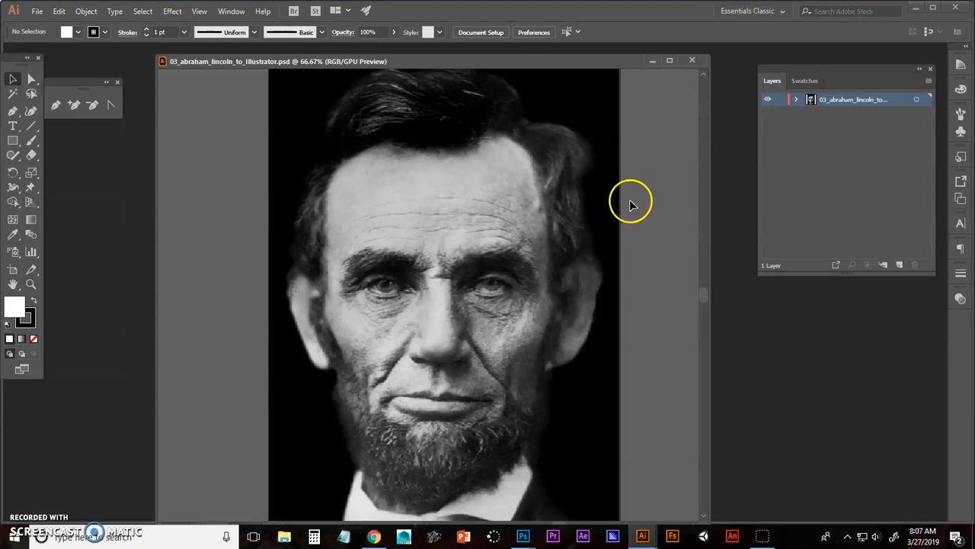
{"action": "mouse_move", "coordinate": [644, 201]}
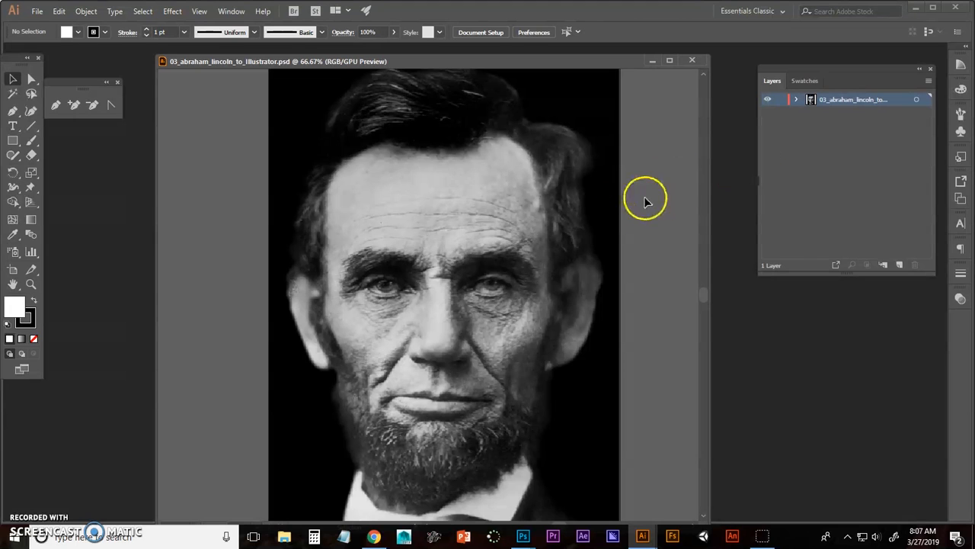
{"action": "mouse_move", "coordinate": [503, 305]}
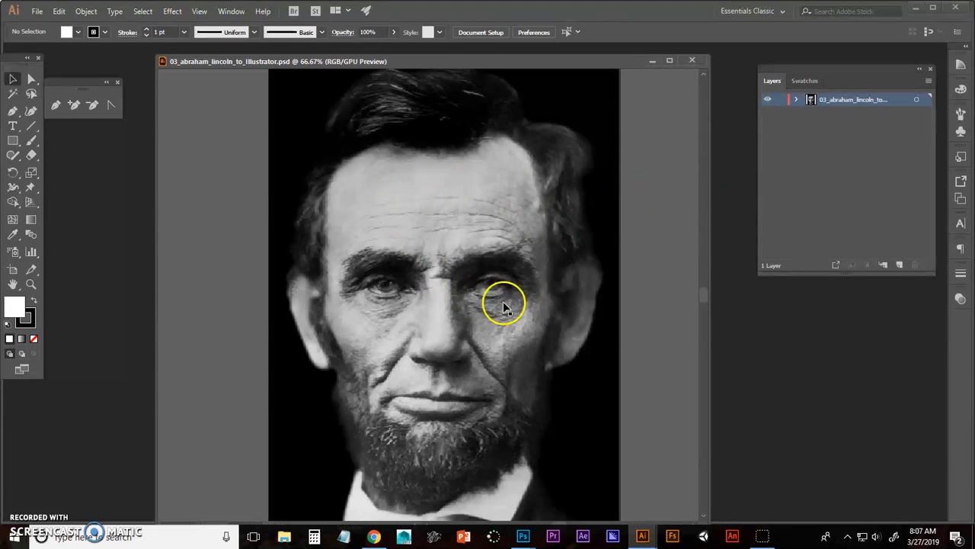
{"action": "mouse_move", "coordinate": [524, 245]}
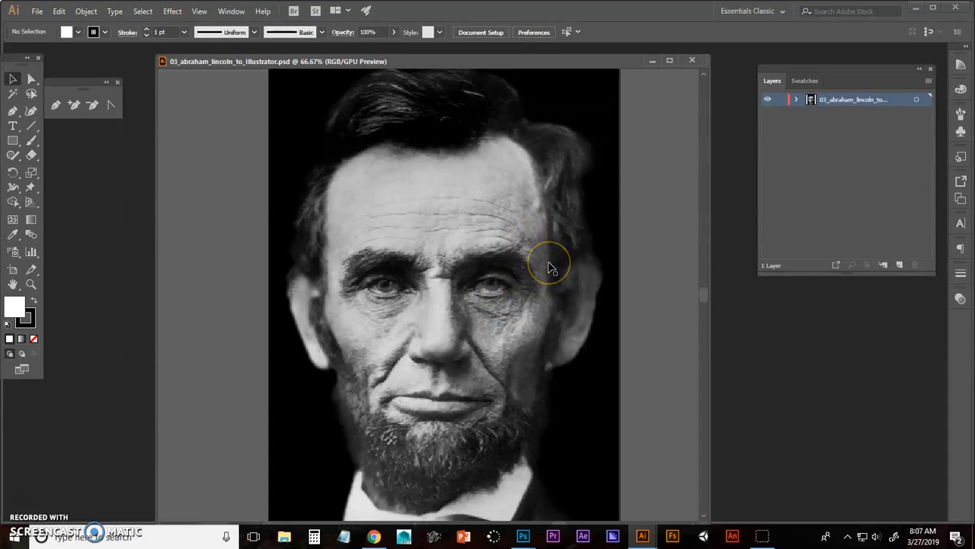
{"action": "mouse_move", "coordinate": [575, 79]}
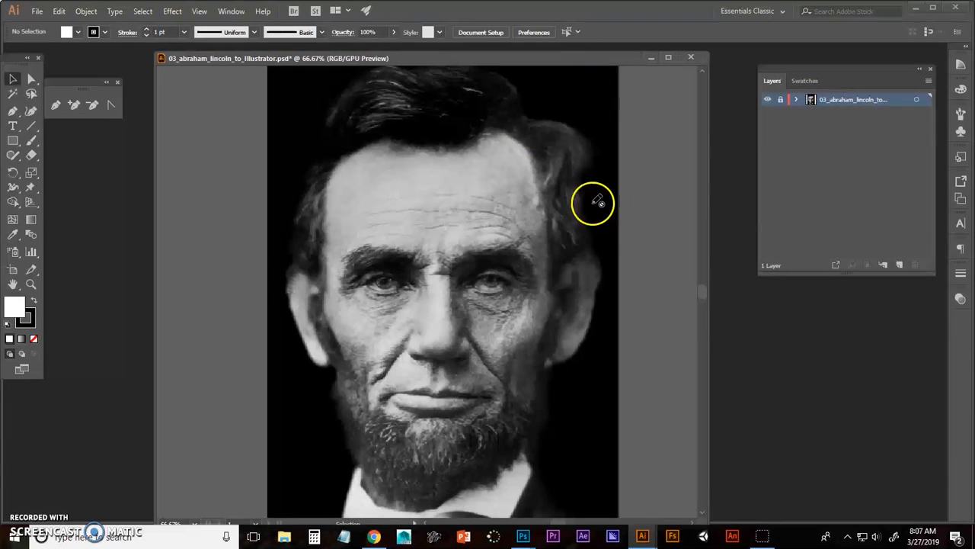
{"action": "mouse_move", "coordinate": [844, 176]}
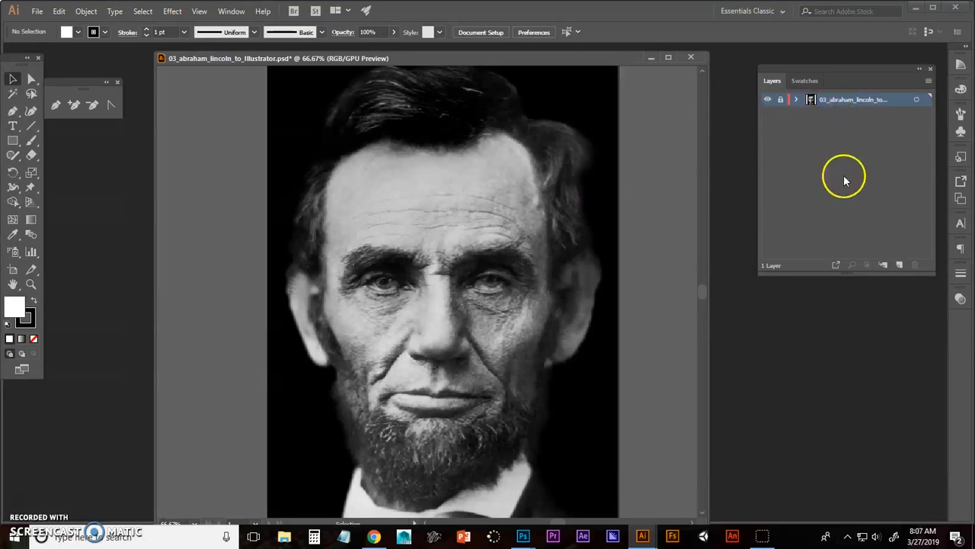
Add a new empty layer above the portrait and switch to the project directions in Chrome
{"action": "left_click", "coordinate": [883, 264]}
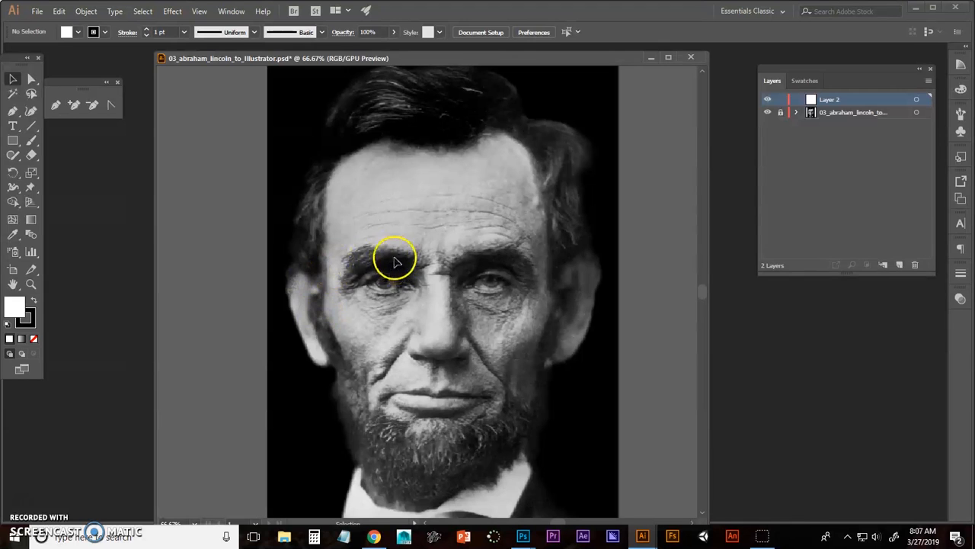
{"action": "key", "text": "alt+tab"}
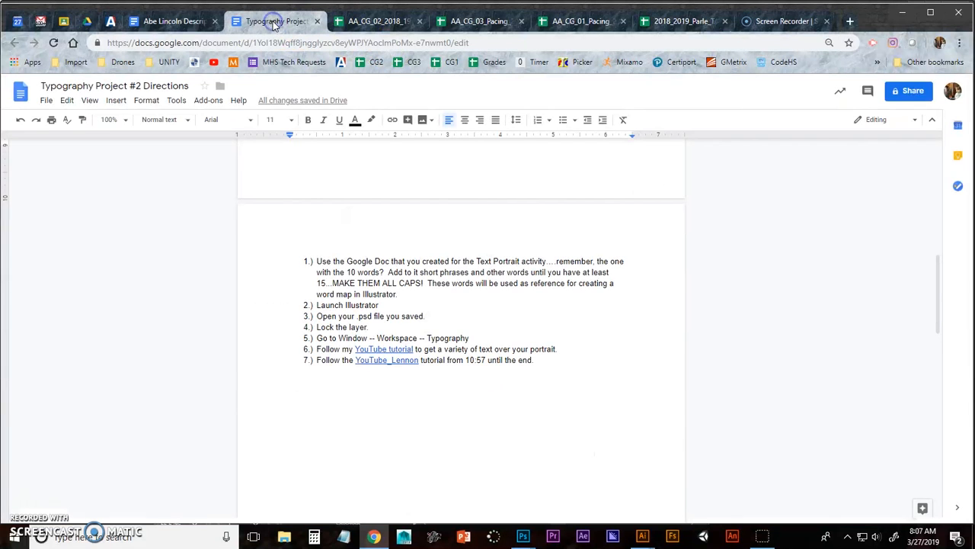
Review the Abe Lincoln Description phrase list, then return to Illustrator
{"action": "left_click", "coordinate": [172, 21]}
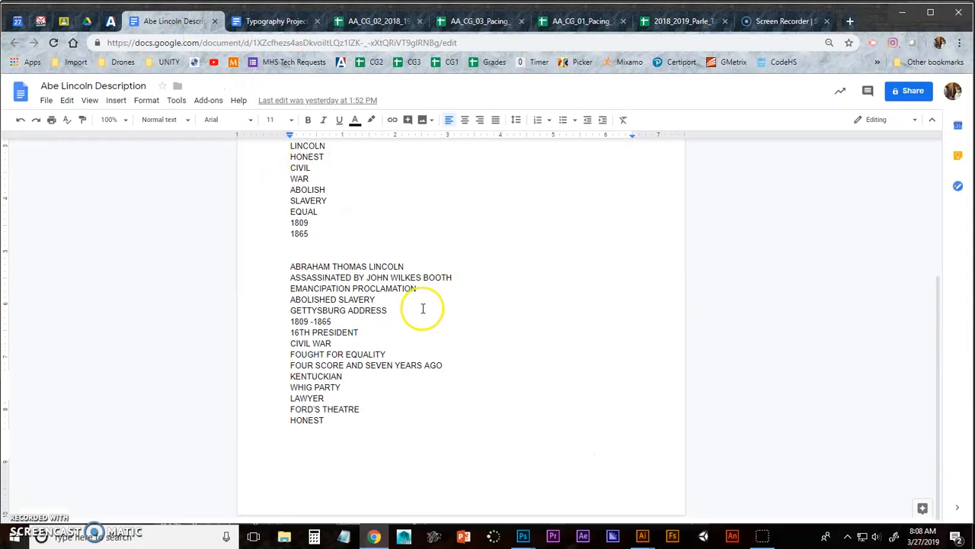
{"action": "mouse_move", "coordinate": [414, 301]}
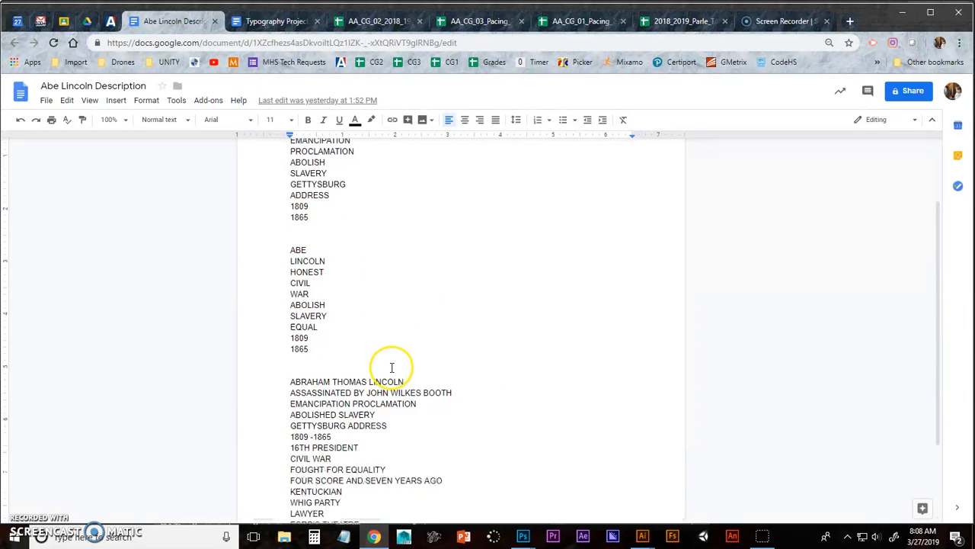
{"action": "scroll", "scroll_direction": "down", "scroll_amount": 3}
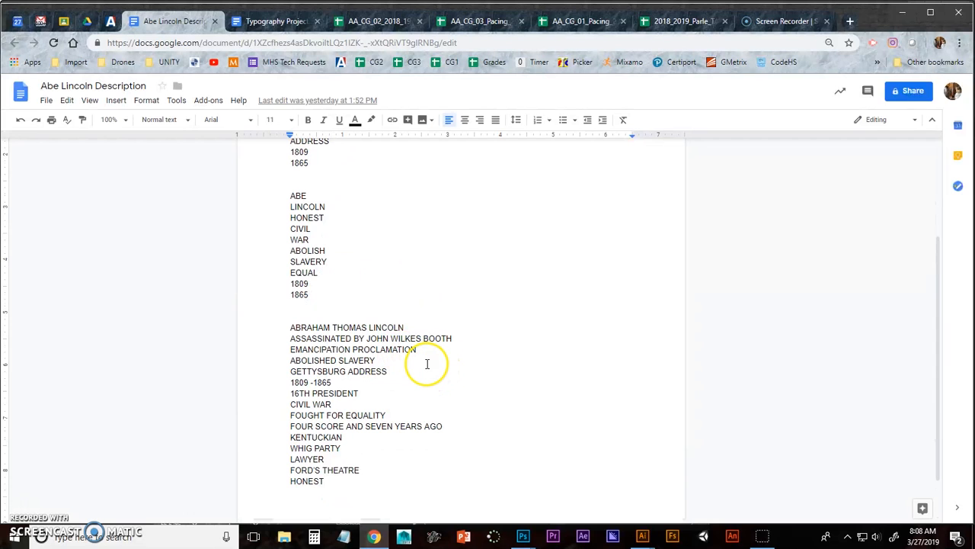
{"action": "mouse_move", "coordinate": [374, 442]}
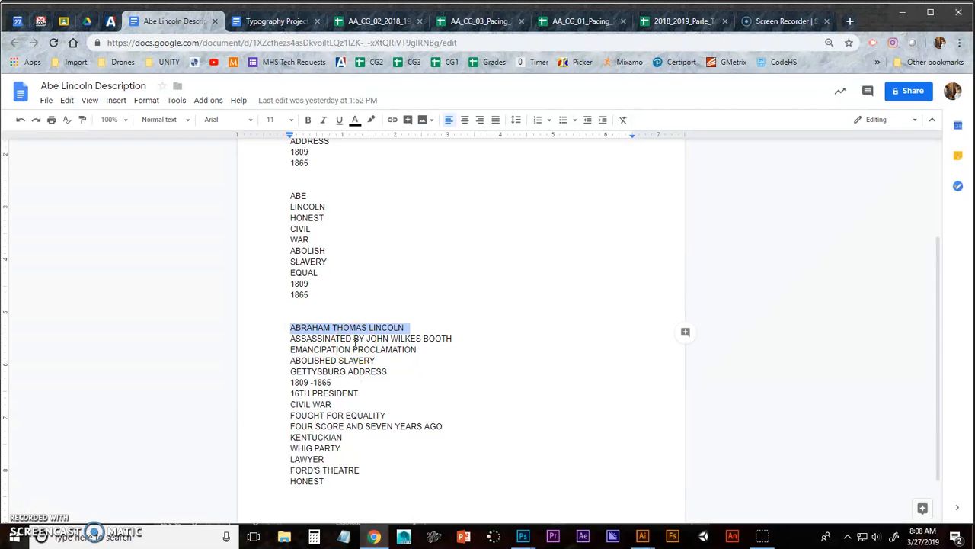
{"action": "key", "text": "alt+tab"}
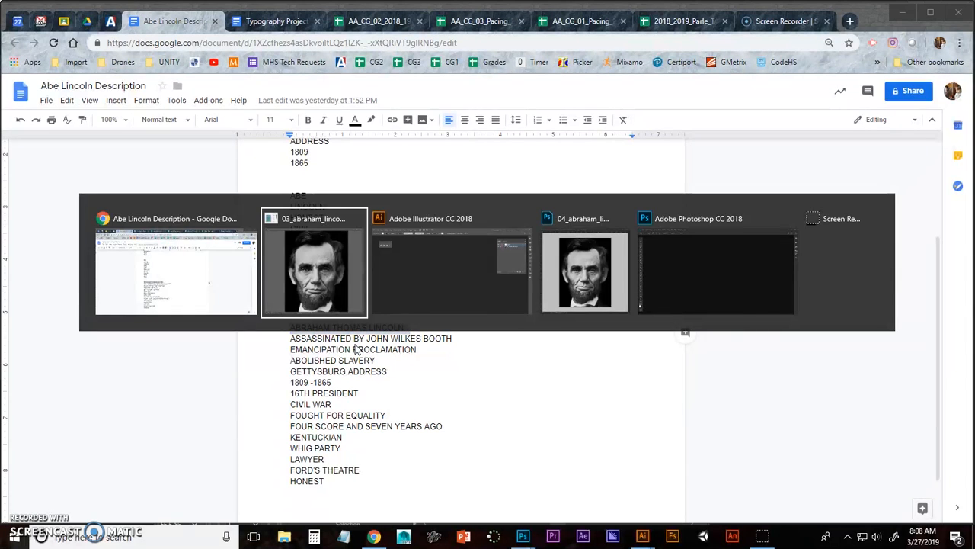
Type ABRAHAM THOMAS LINCOLN as white text on the portrait's forehead
{"action": "left_click", "coordinate": [314, 270]}
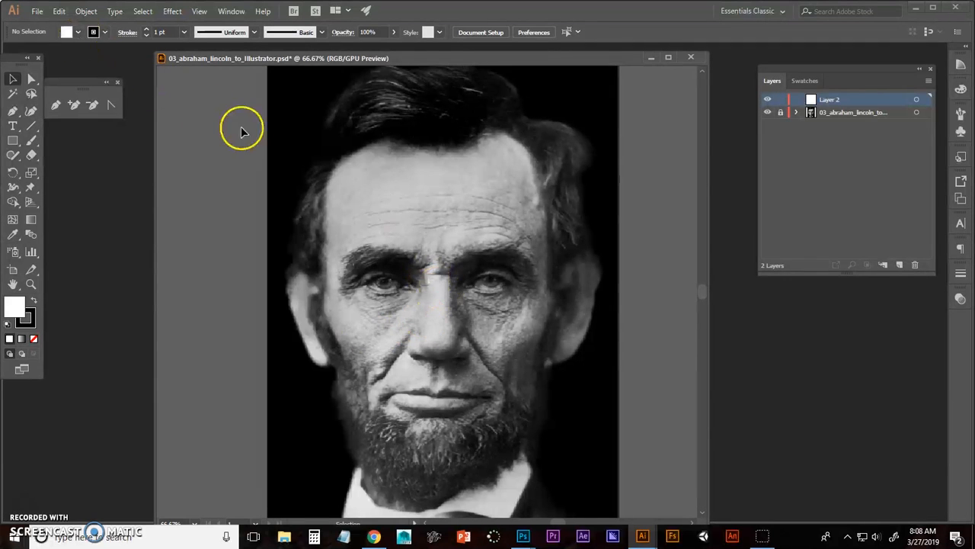
{"action": "left_click", "coordinate": [13, 126]}
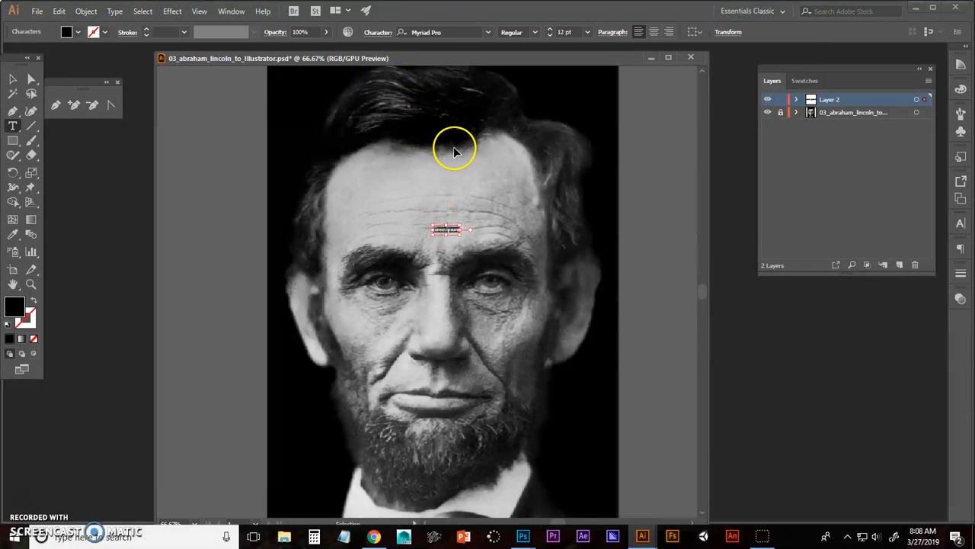
{"action": "type", "text": "ABRAHAM THOMAS LINCOLN"}
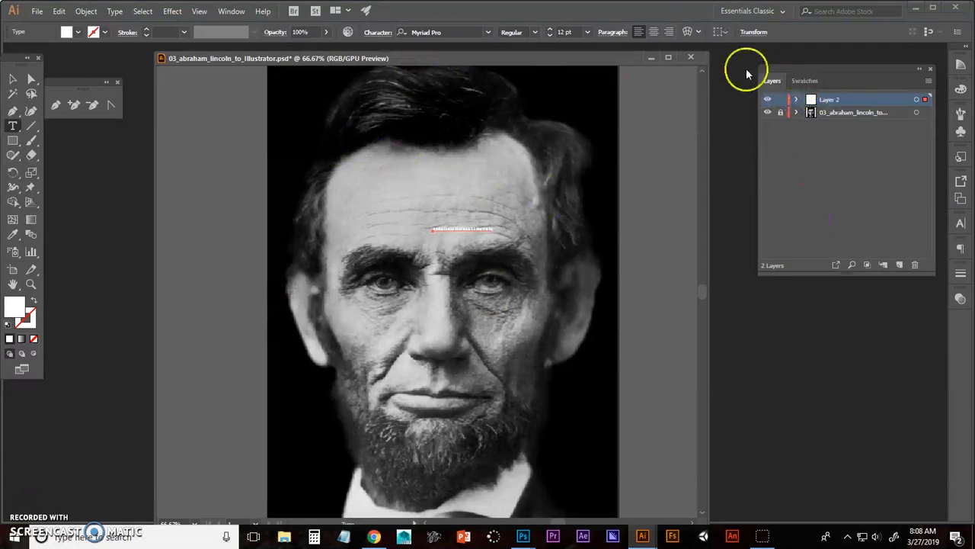
{"action": "left_click", "coordinate": [231, 10]}
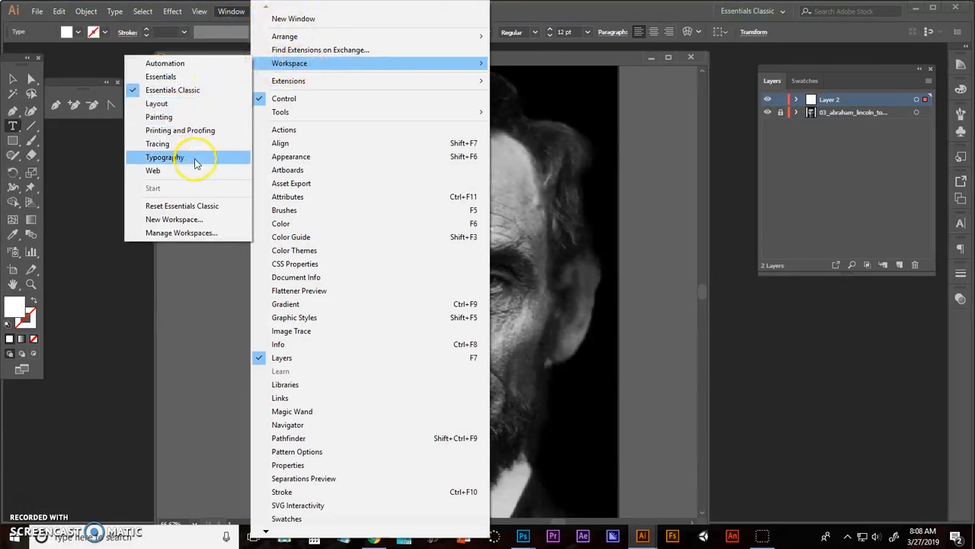
Switch to the Typography workspace and set the phrase to 48 pt Century Schoolbook Bold
{"action": "left_click", "coordinate": [165, 157]}
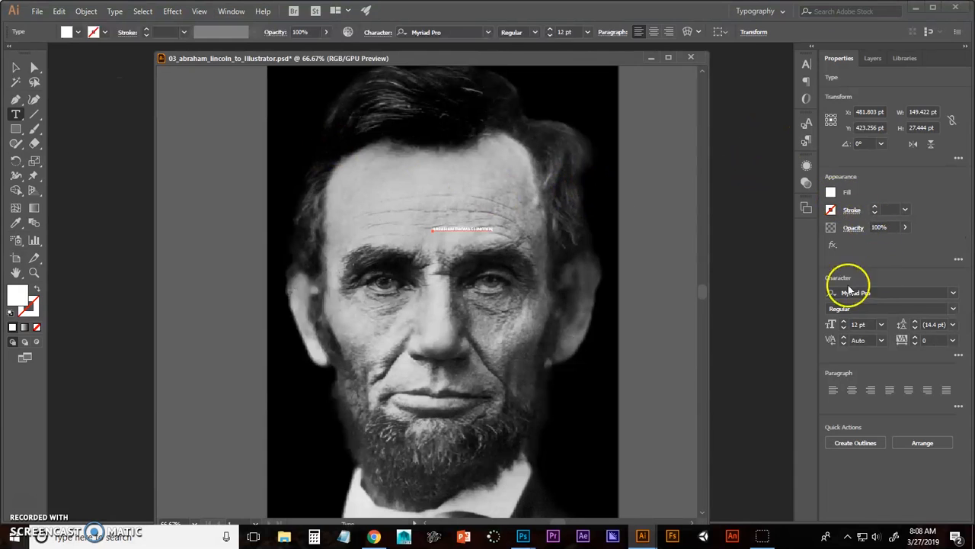
{"action": "mouse_move", "coordinate": [870, 360]}
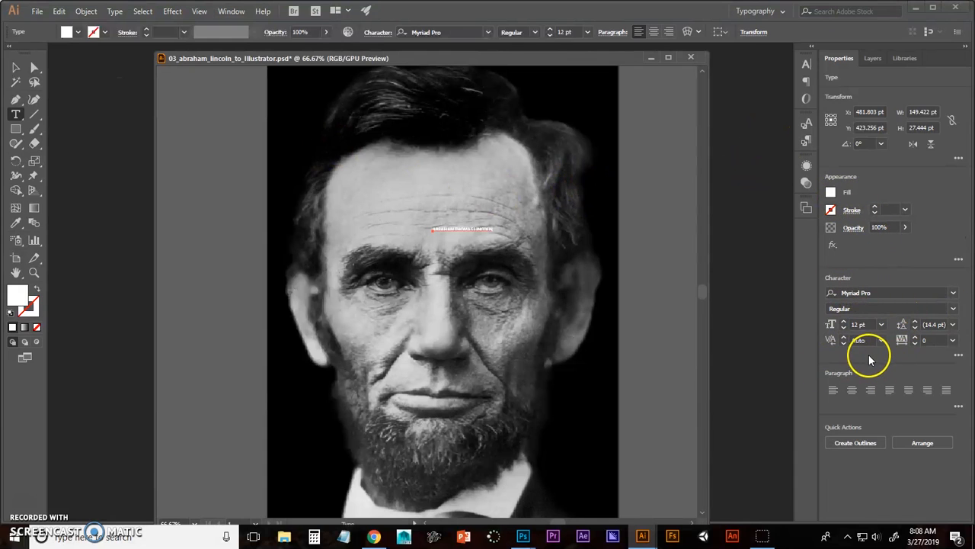
{"action": "mouse_move", "coordinate": [831, 330]}
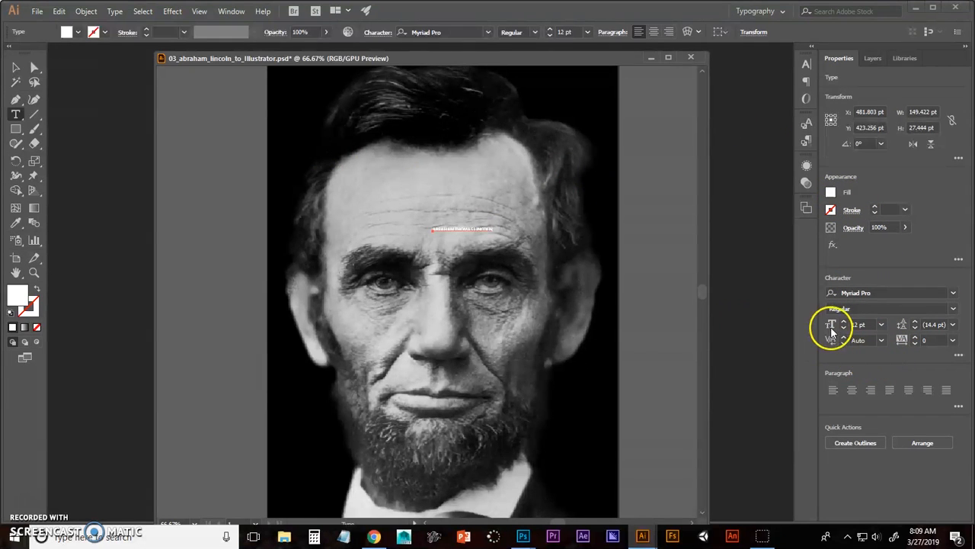
{"action": "left_click", "coordinate": [882, 325]}
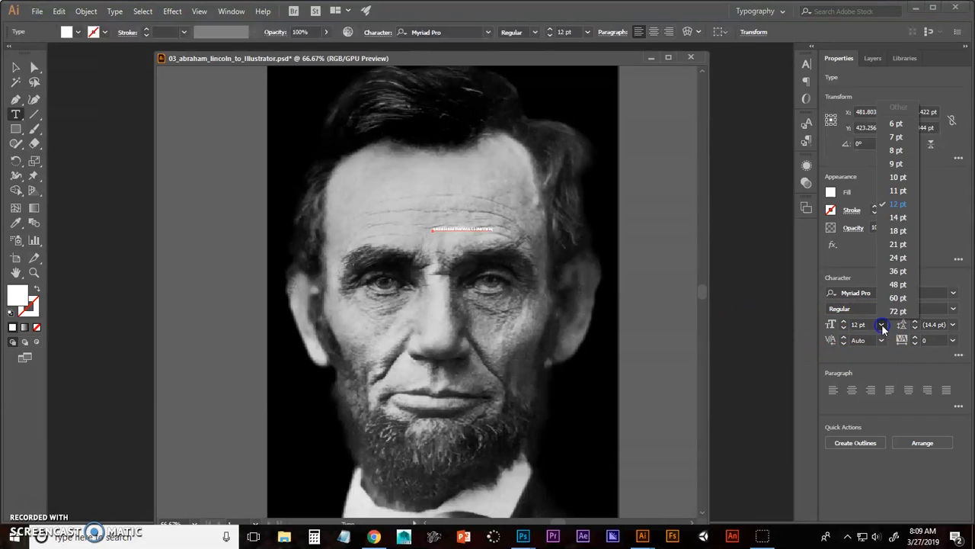
{"action": "left_click", "coordinate": [898, 285]}
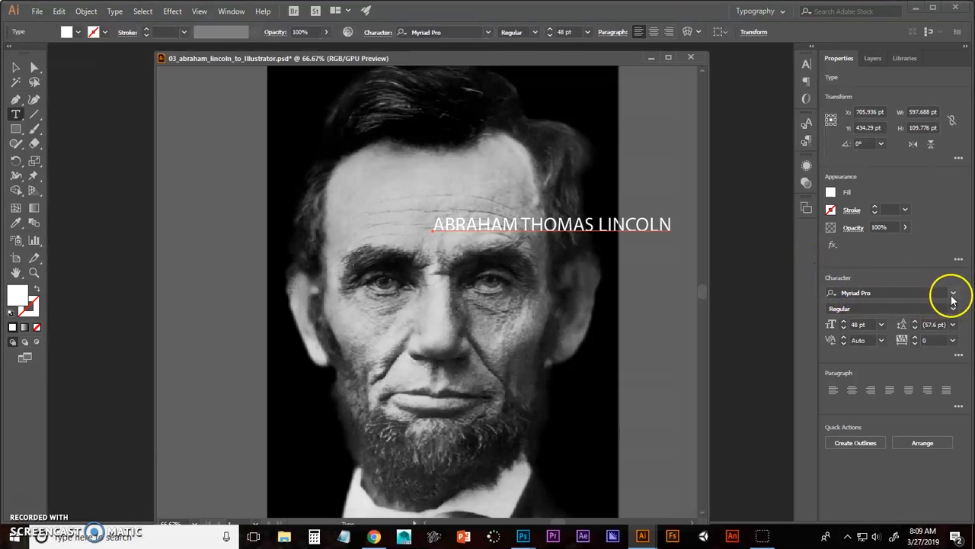
{"action": "left_click", "coordinate": [953, 293]}
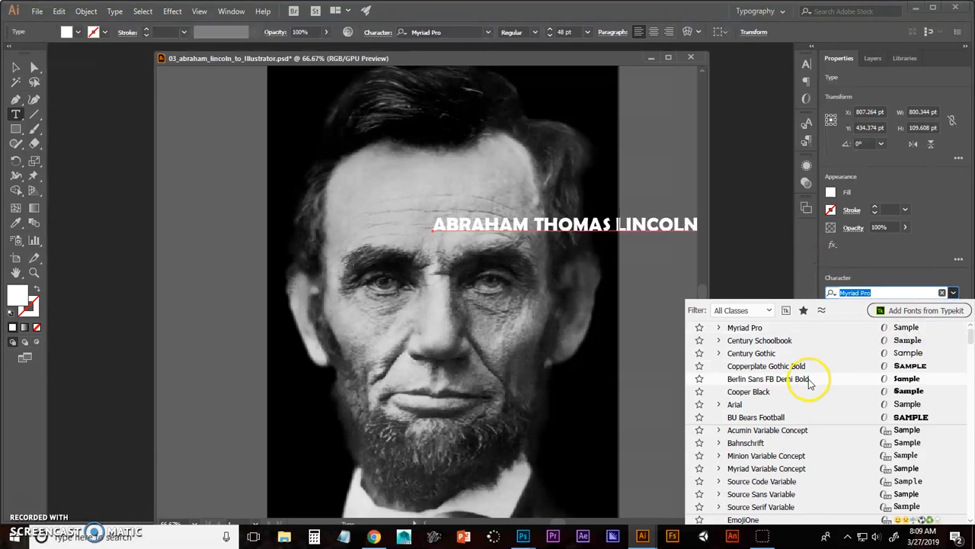
{"action": "left_click", "coordinate": [719, 339]}
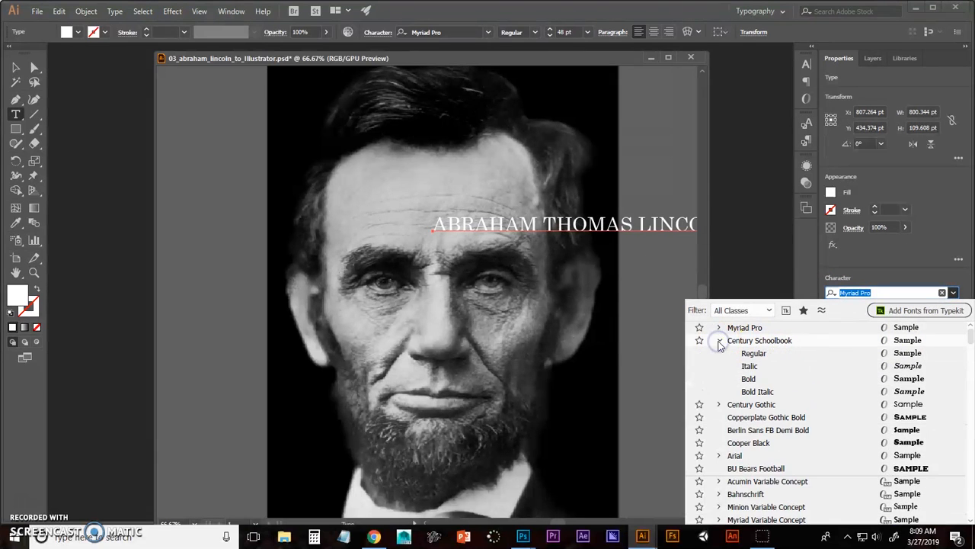
{"action": "left_click", "coordinate": [748, 378]}
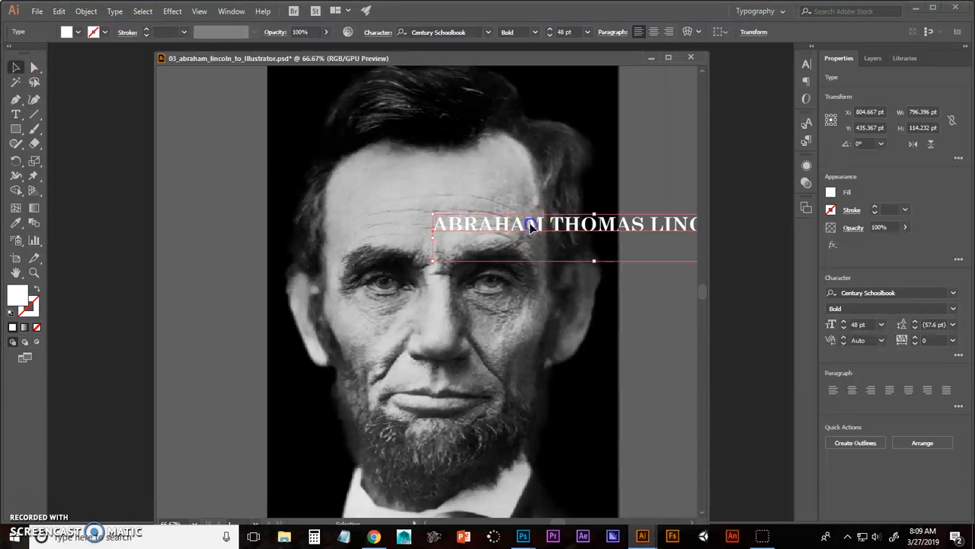
Move the name to the top and add ASSASSINATED BY JOHN WILKES BOOTH from the notes
{"action": "left_click_drag", "start_coordinate": [533, 223], "coordinate": [412, 202]}
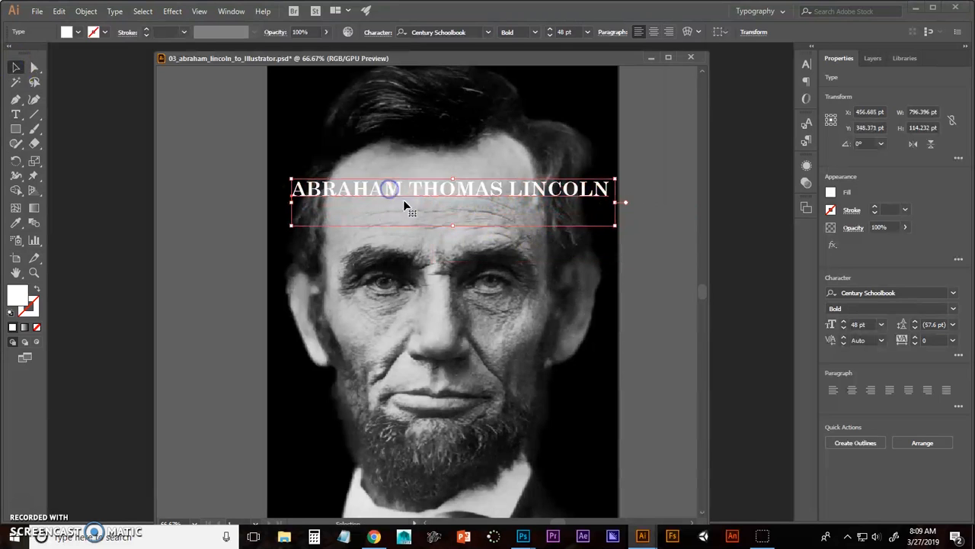
{"action": "mouse_move", "coordinate": [480, 232]}
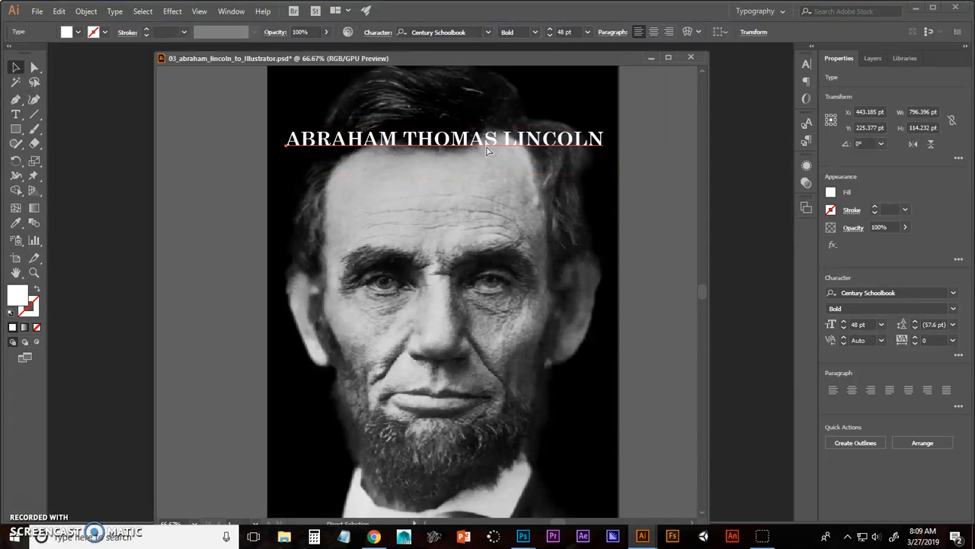
{"action": "left_click", "coordinate": [465, 138]}
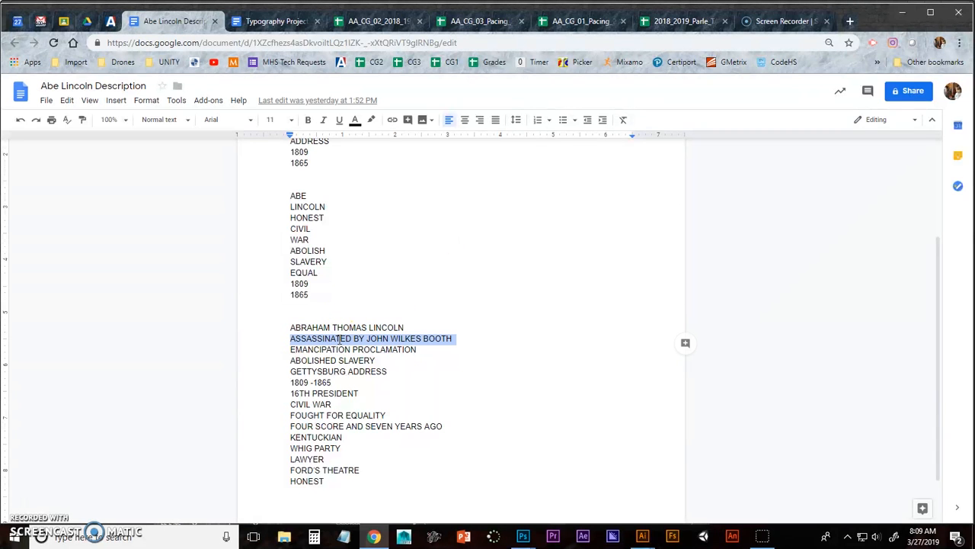
{"action": "left_click", "coordinate": [643, 536]}
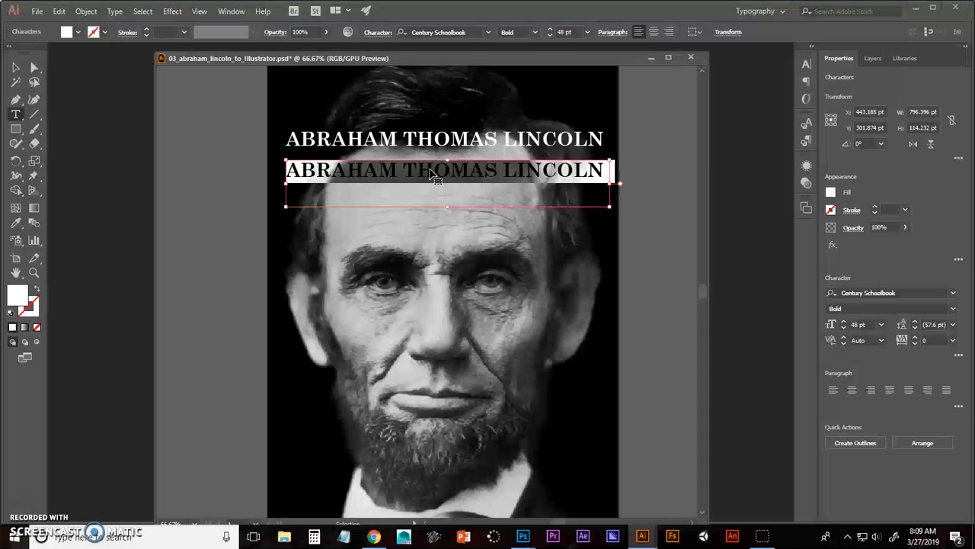
{"action": "type", "text": "ASSASSINATED BY JOHN WILKES BOOTH"}
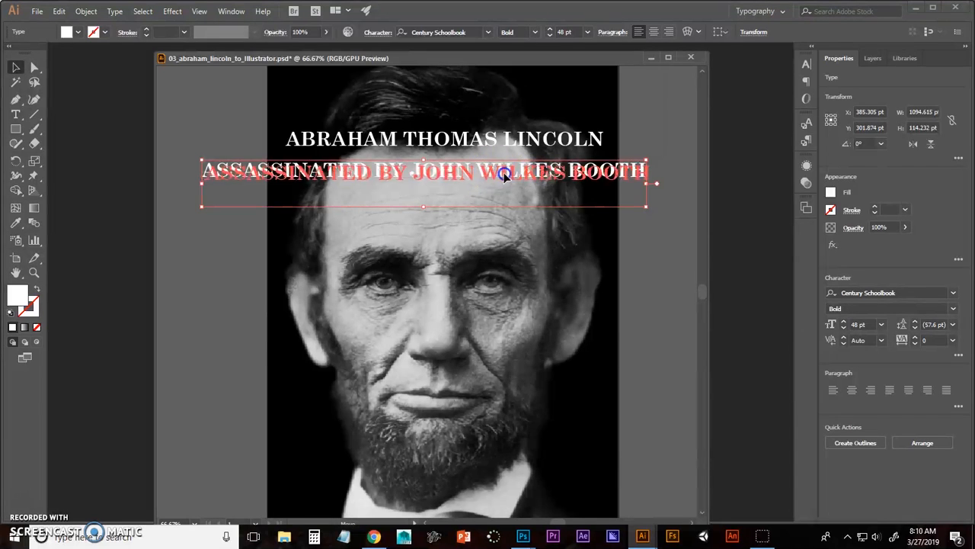
Duplicate a line and retype it as EMANCIPATION PROCLAMATION
{"action": "left_click_drag", "start_coordinate": [503, 176], "coordinate": [522, 187]}
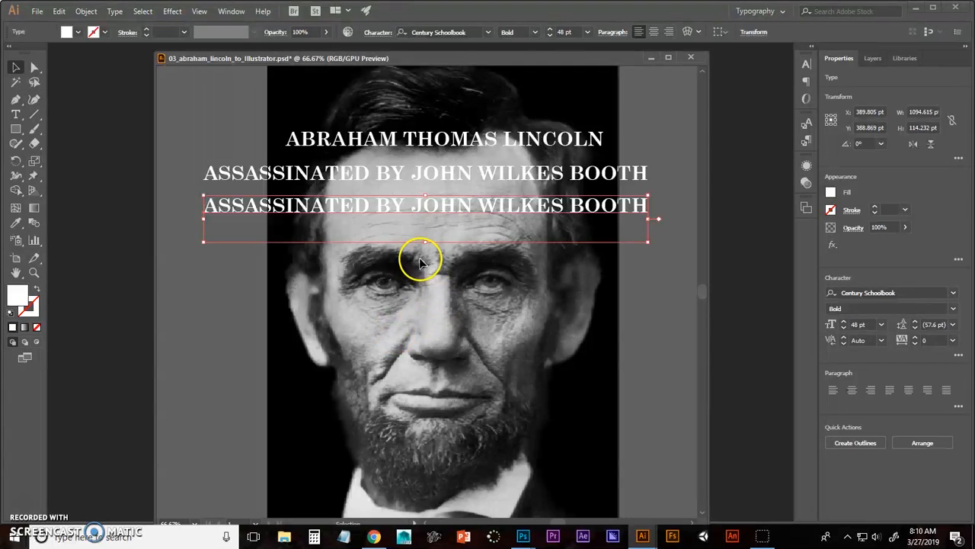
{"action": "double_click", "coordinate": [445, 205]}
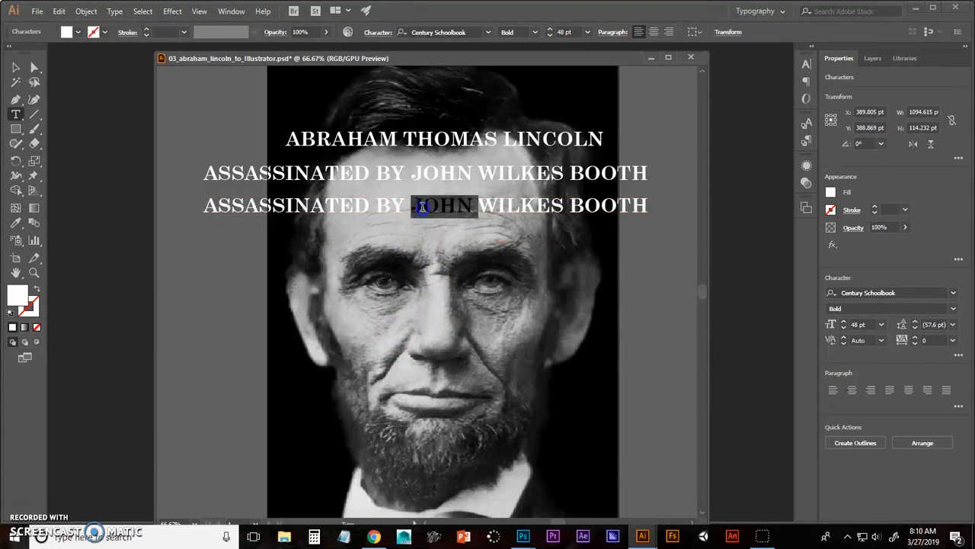
{"action": "type", "text": "EMANCIPATION PROCLAMATION"}
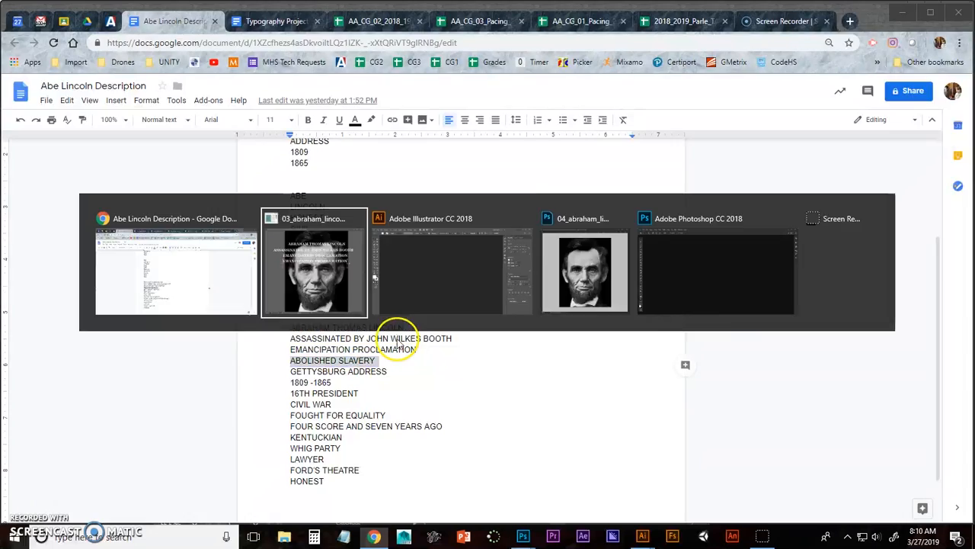
{"action": "left_click", "coordinate": [314, 271]}
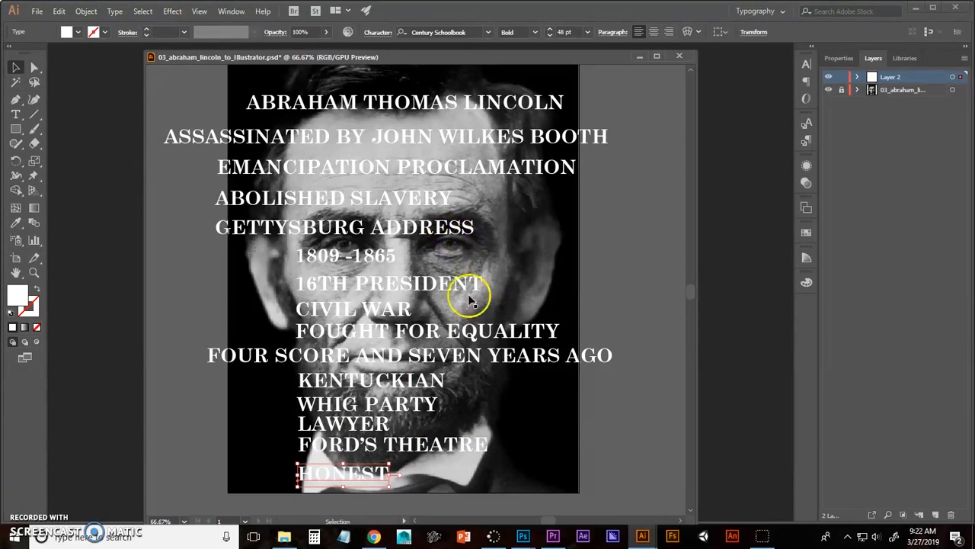
{"action": "mouse_move", "coordinate": [411, 151]}
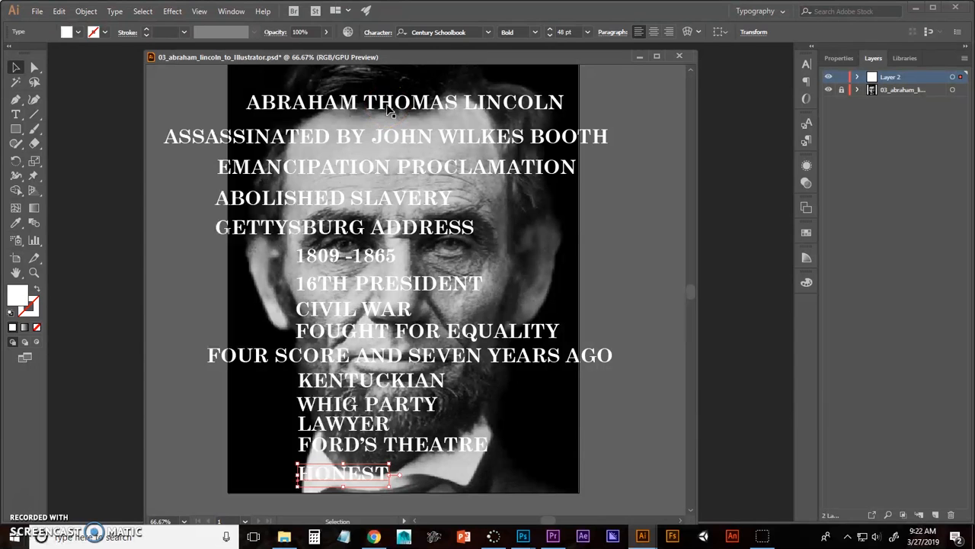
Resize phrase lines, enlarging some and shrinking EMANCIPATION PROCLAMATION and KENTUCKIAN
{"action": "left_click", "coordinate": [405, 101]}
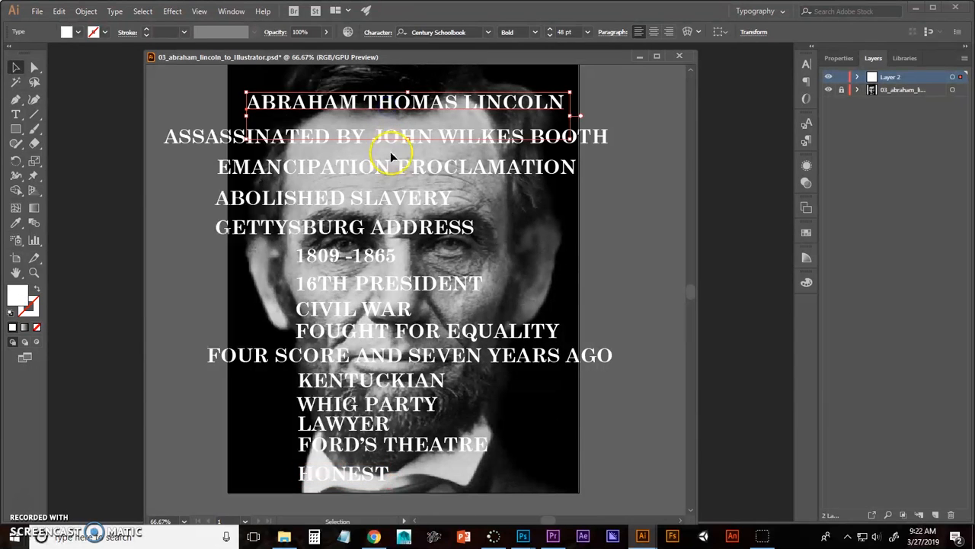
{"action": "mouse_move", "coordinate": [384, 229]}
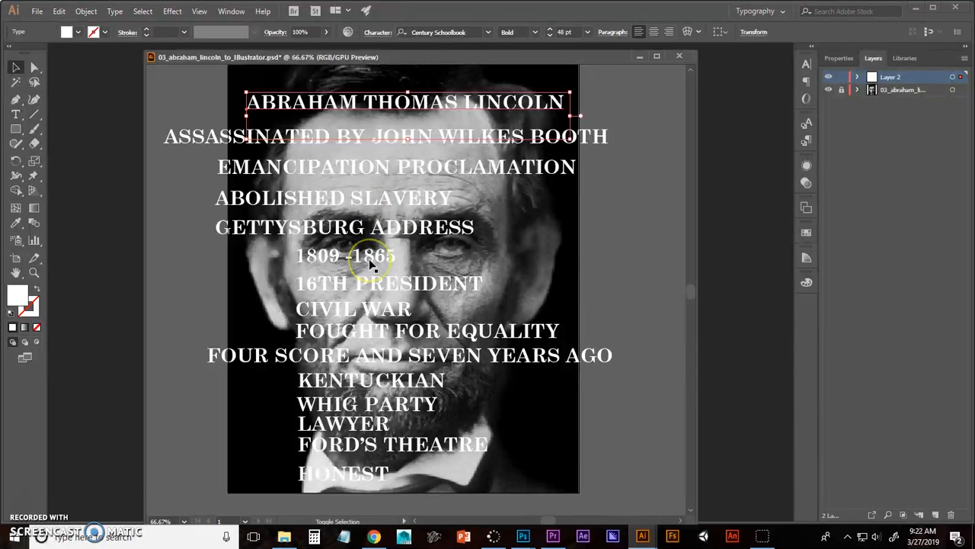
{"action": "mouse_move", "coordinate": [389, 198]}
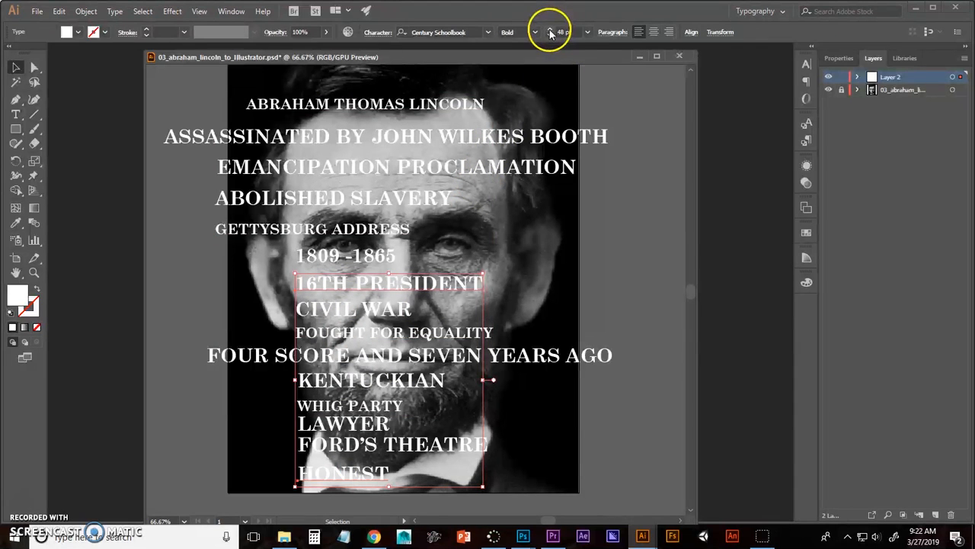
{"action": "left_click", "coordinate": [549, 28]}
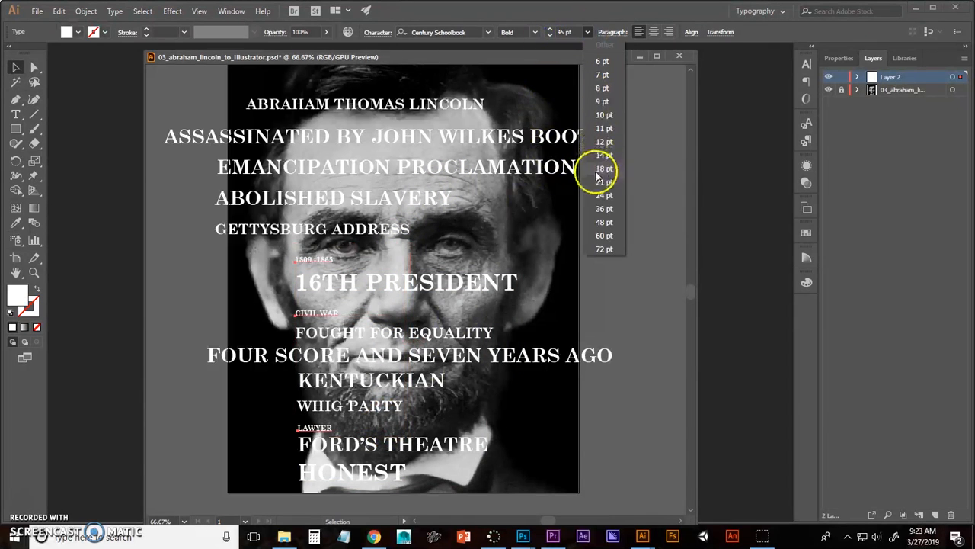
{"action": "left_click", "coordinate": [604, 195]}
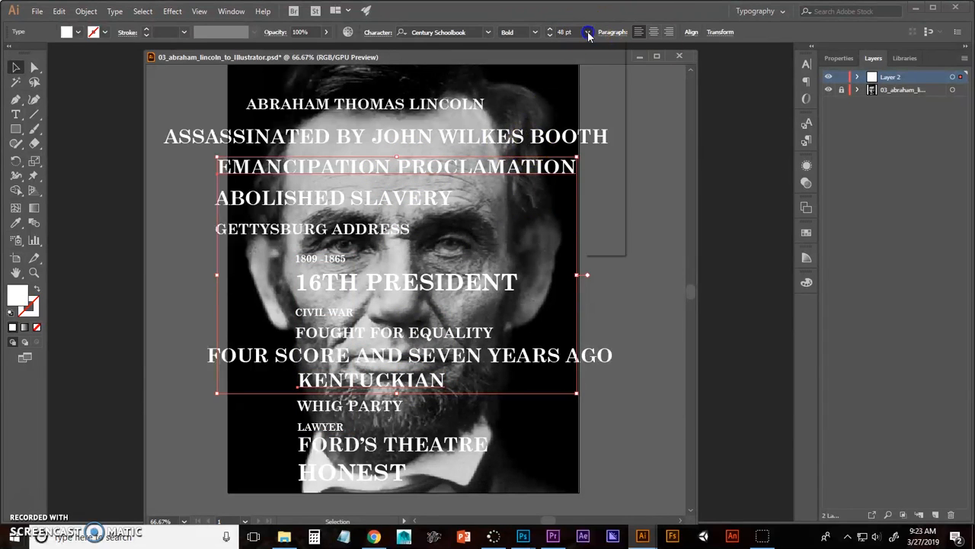
{"action": "left_click", "coordinate": [588, 32]}
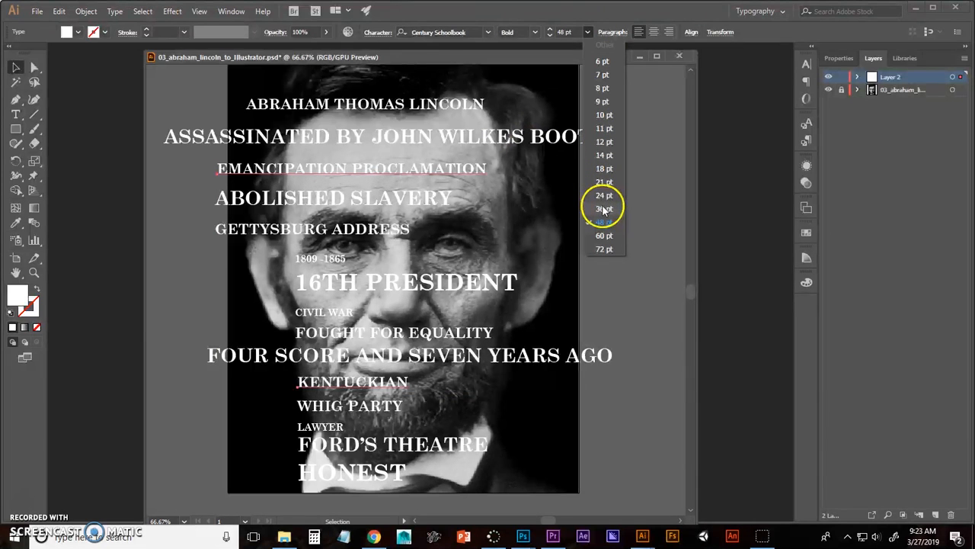
{"action": "left_click", "coordinate": [603, 222]}
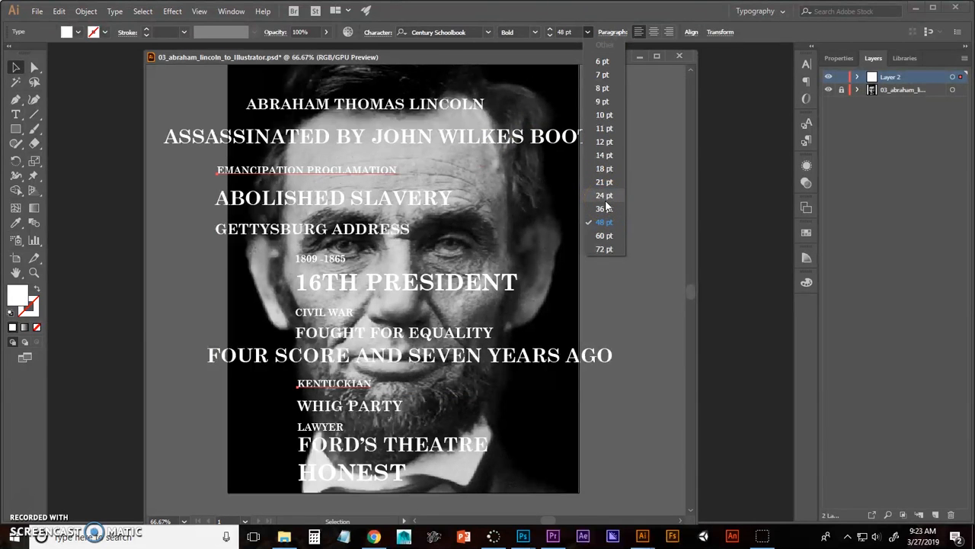
{"action": "left_click", "coordinate": [623, 124]}
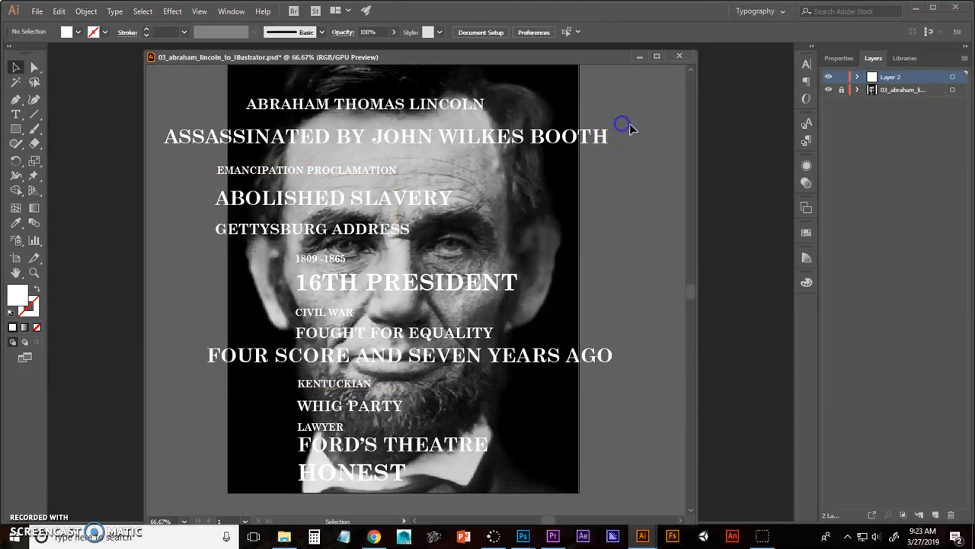
{"action": "mouse_move", "coordinate": [576, 218]}
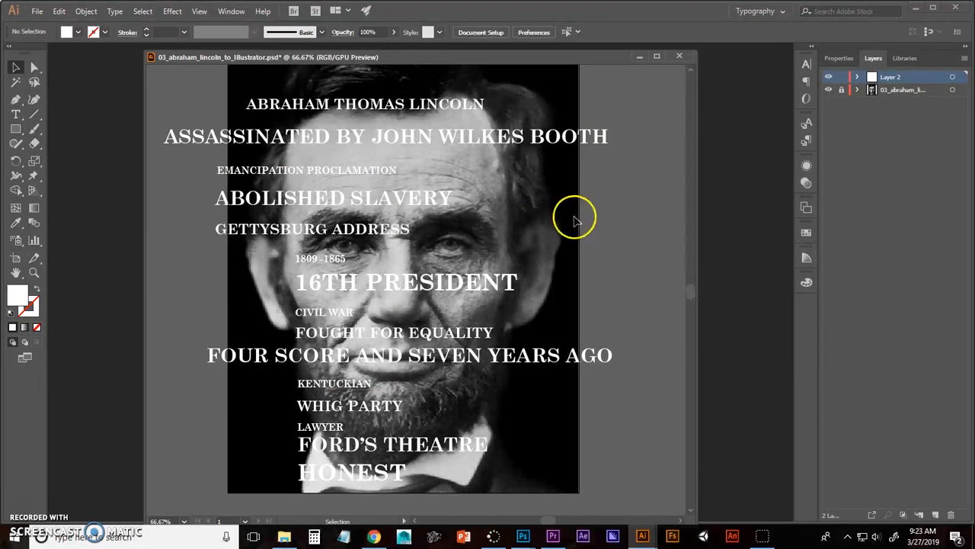
{"action": "mouse_move", "coordinate": [455, 140]}
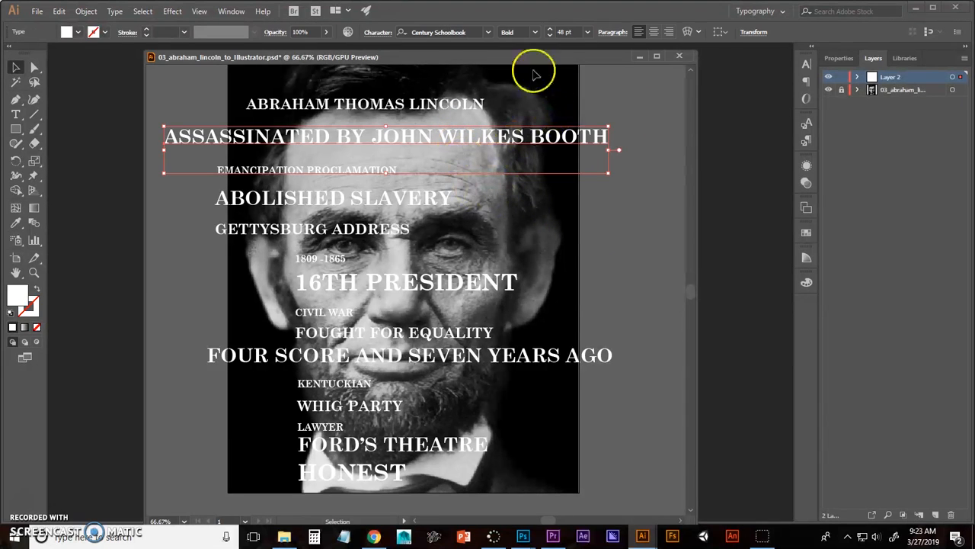
{"action": "left_click", "coordinate": [550, 32]}
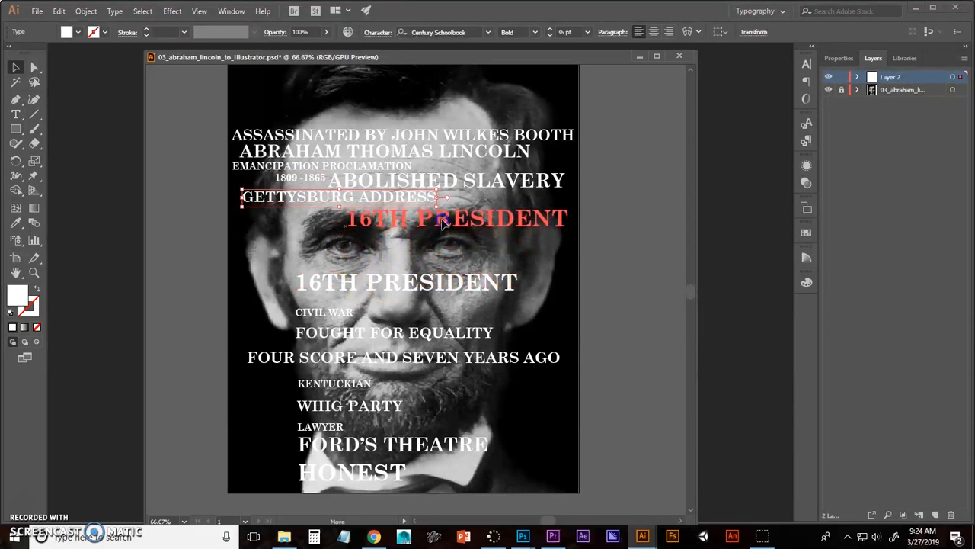
Drag 16TH PRESIDENT, CIVIL WAR and HONEST into the compact cluster over the forehead
{"action": "left_click_drag", "start_coordinate": [455, 220], "coordinate": [456, 215]}
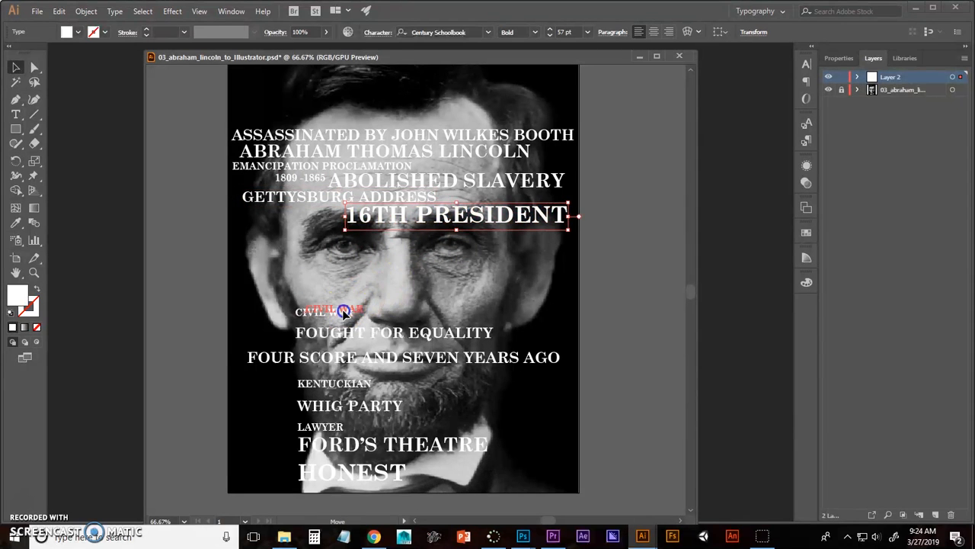
{"action": "left_click_drag", "start_coordinate": [343, 311], "coordinate": [468, 166]}
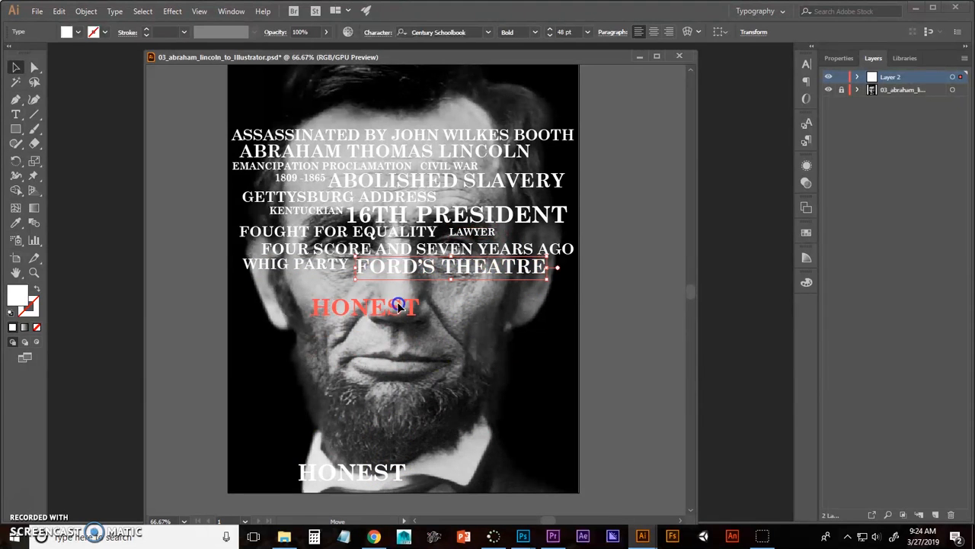
{"action": "left_click_drag", "start_coordinate": [397, 305], "coordinate": [366, 282]}
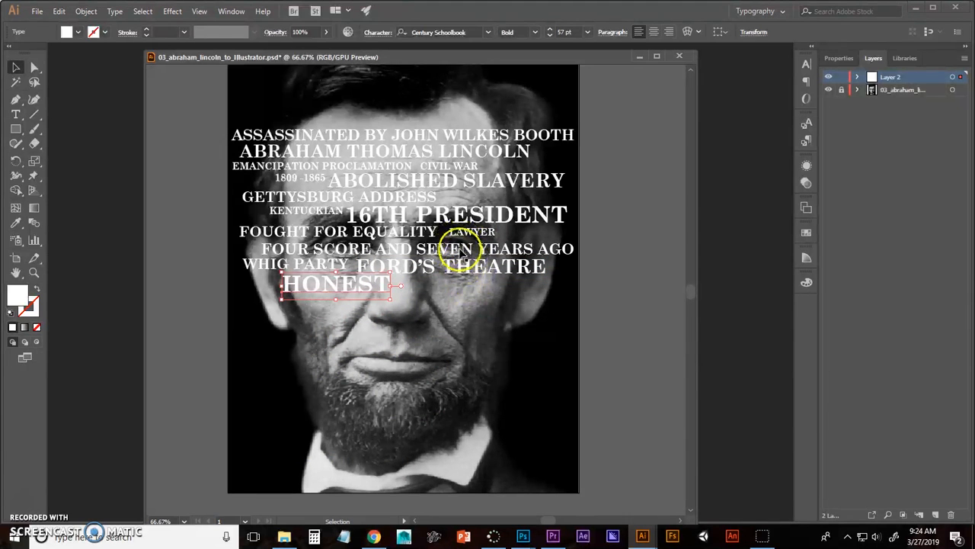
{"action": "mouse_move", "coordinate": [842, 194]}
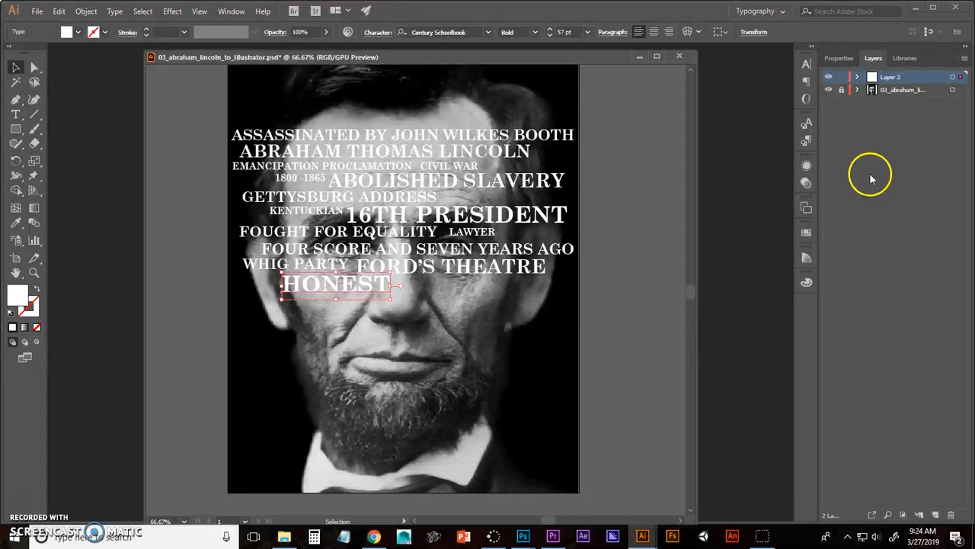
{"action": "mouse_move", "coordinate": [354, 121]}
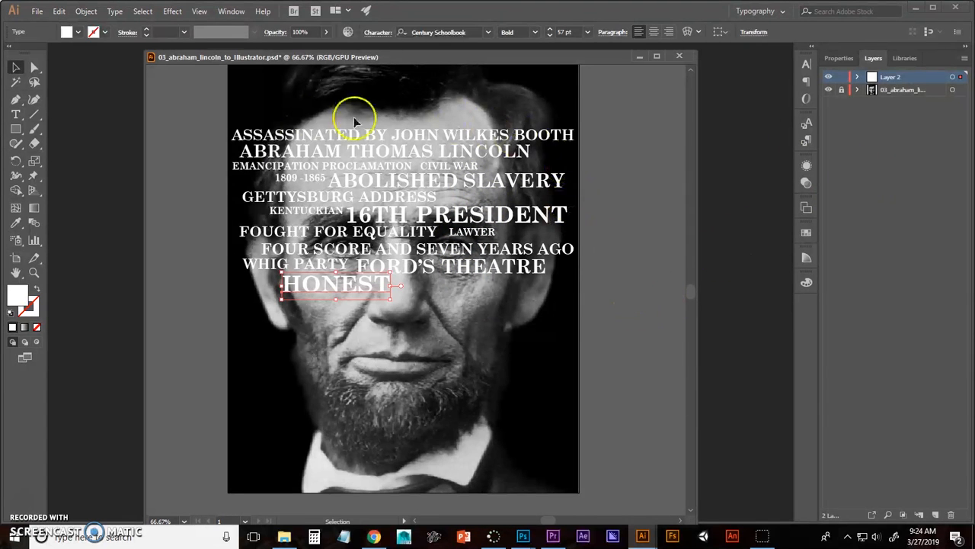
{"action": "mouse_move", "coordinate": [31, 505]}
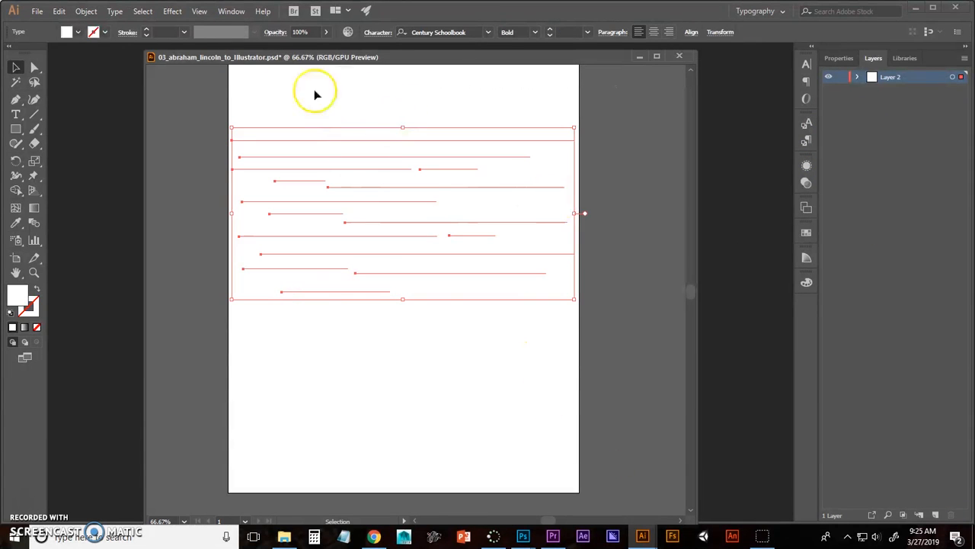
Export the phrase artwork as lincoln_text_to_photoshop.png and bring up the Photoshop portrait
{"action": "left_click", "coordinate": [37, 11]}
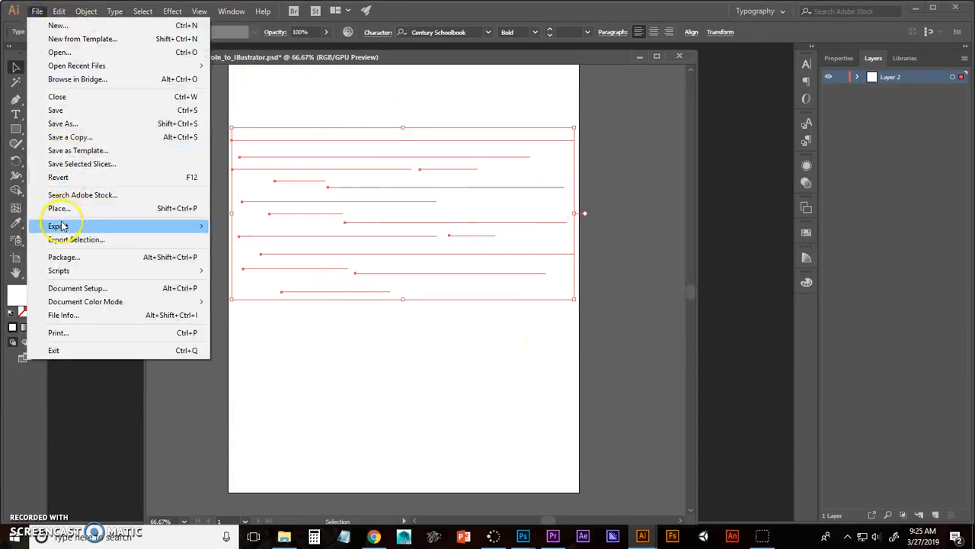
{"action": "left_click", "coordinate": [58, 226]}
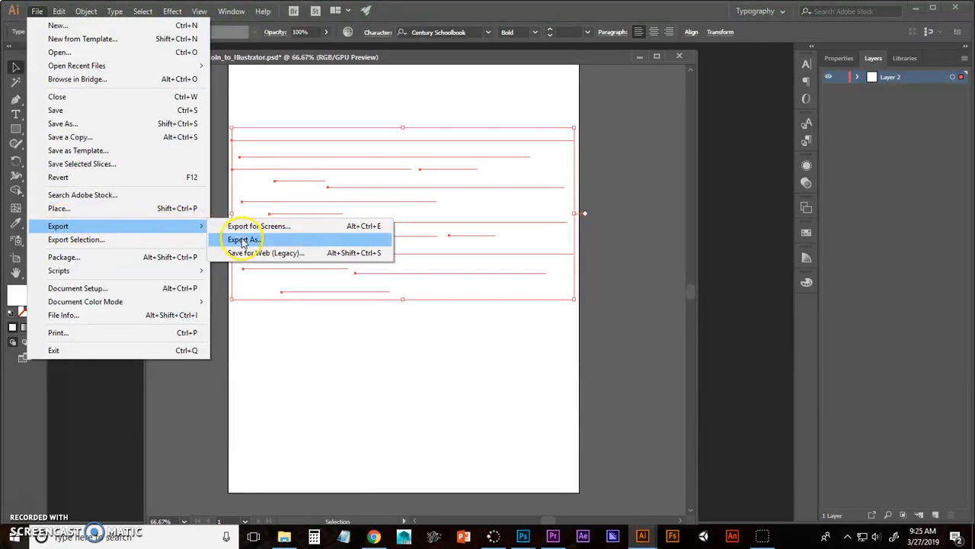
{"action": "left_click", "coordinate": [243, 239]}
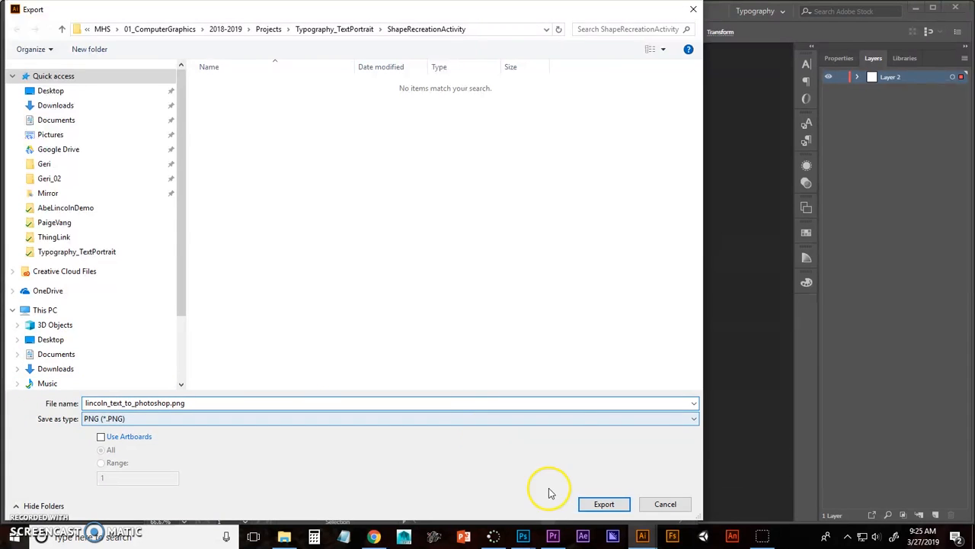
{"action": "left_click", "coordinate": [603, 503]}
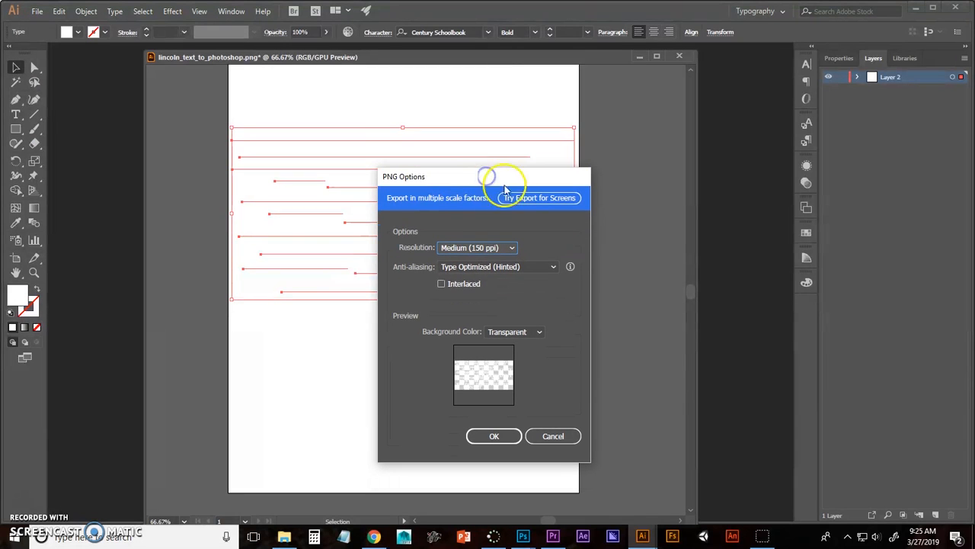
{"action": "mouse_move", "coordinate": [502, 298]}
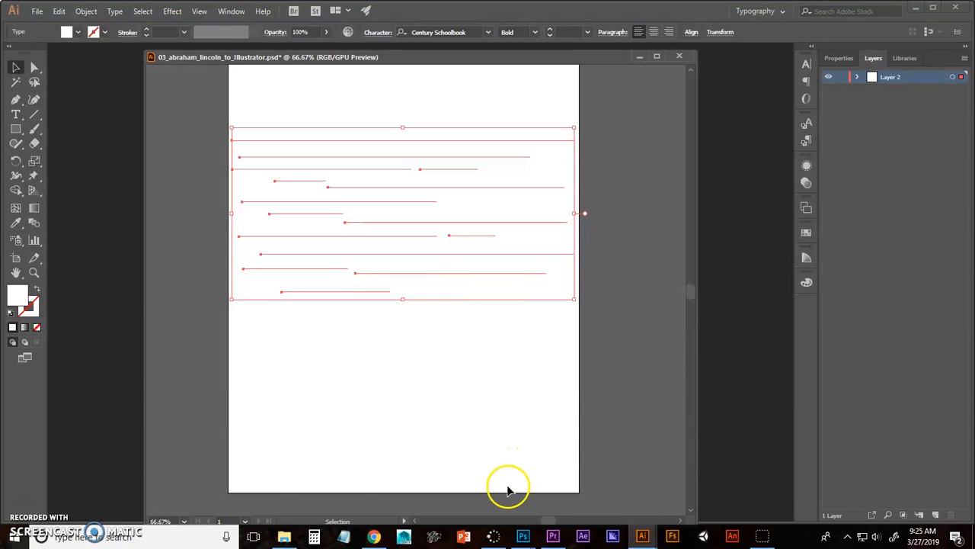
{"action": "left_click", "coordinate": [523, 536]}
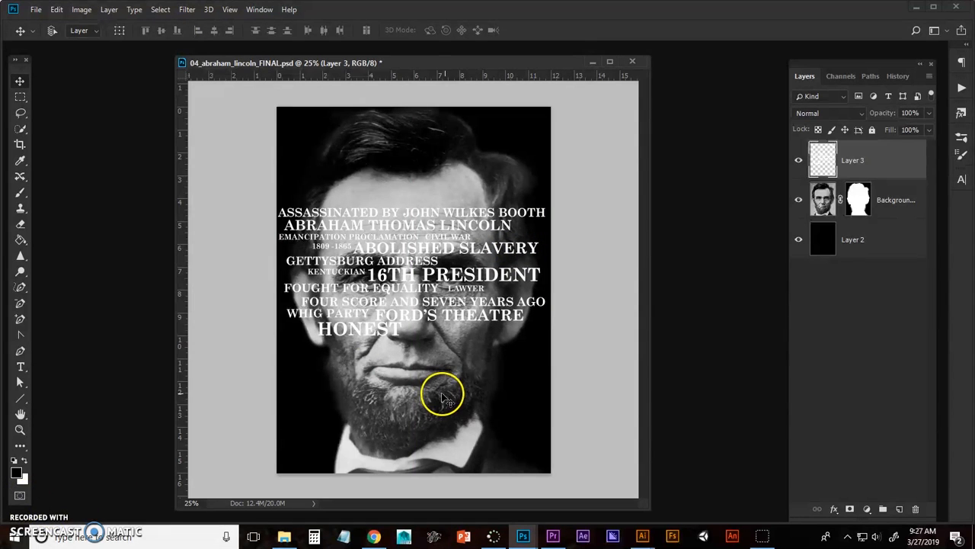
{"action": "mouse_move", "coordinate": [419, 362]}
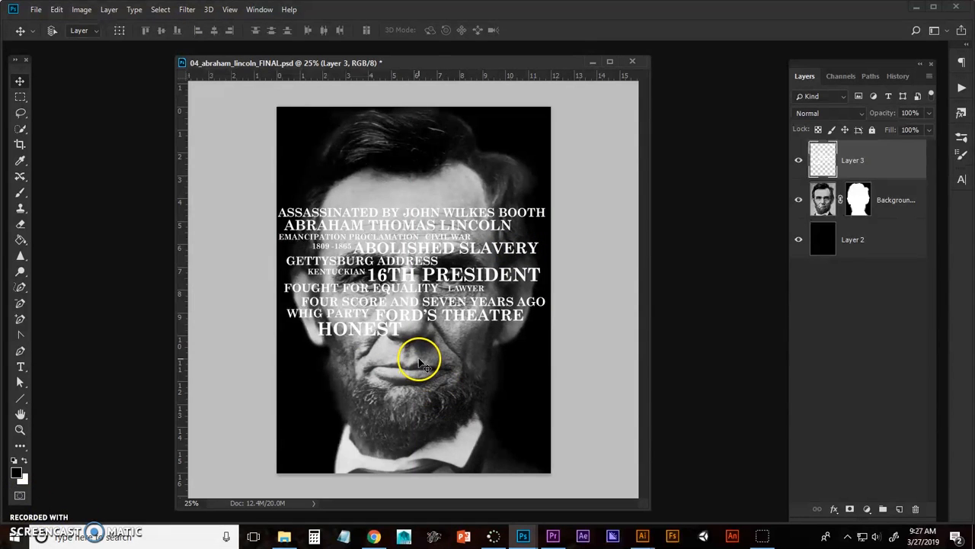
{"action": "mouse_move", "coordinate": [479, 385]}
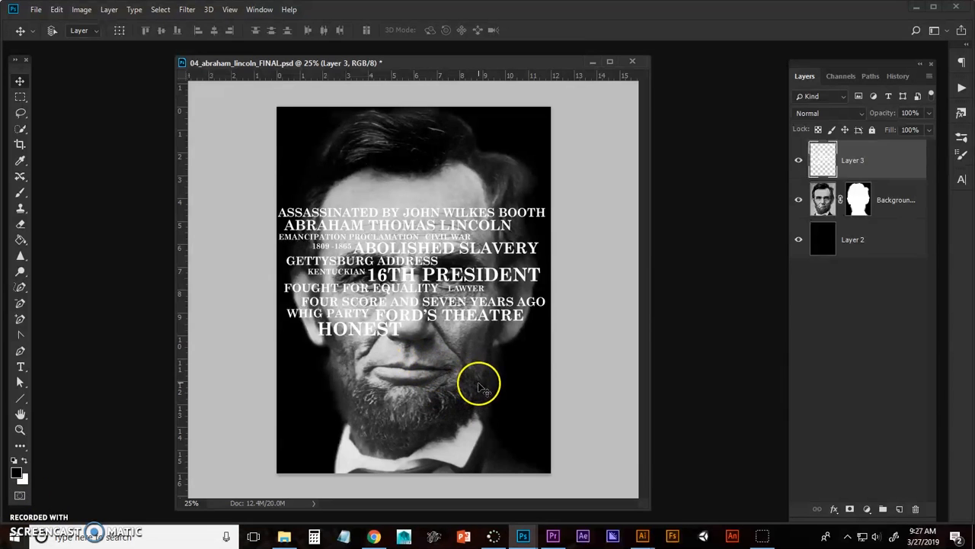
{"action": "mouse_move", "coordinate": [448, 342]}
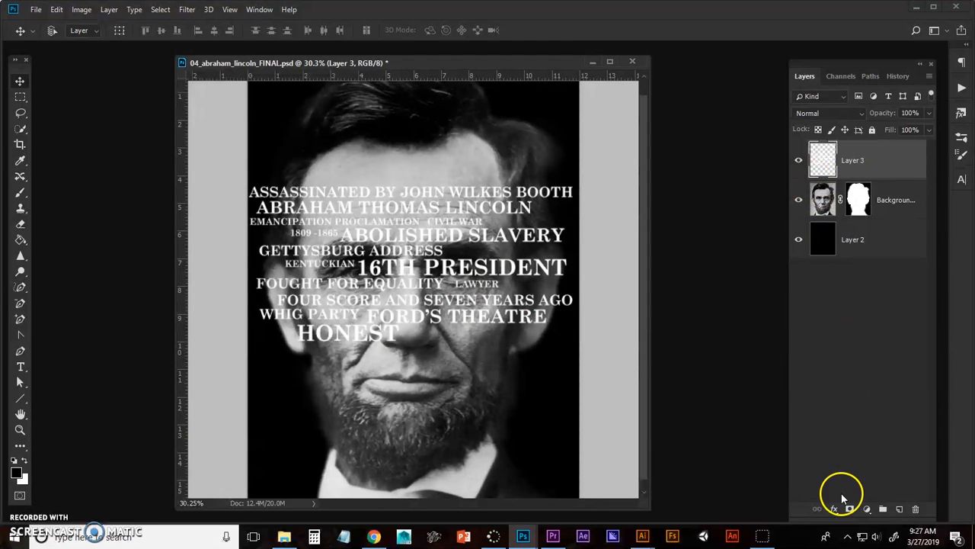
Add a drop shadow to the phrase layer with Distance 13, Size 9 and adjusted Spread
{"action": "left_click", "coordinate": [849, 509]}
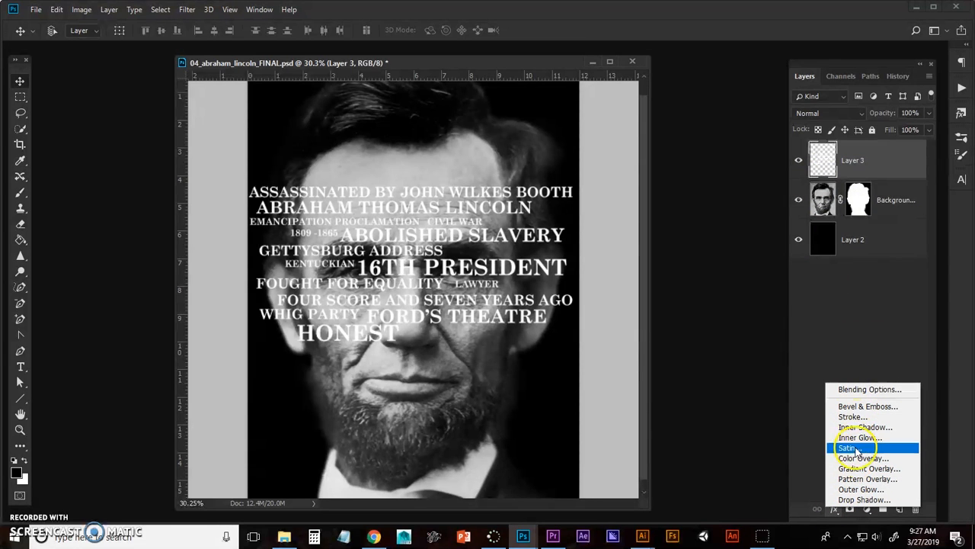
{"action": "left_click", "coordinate": [865, 499]}
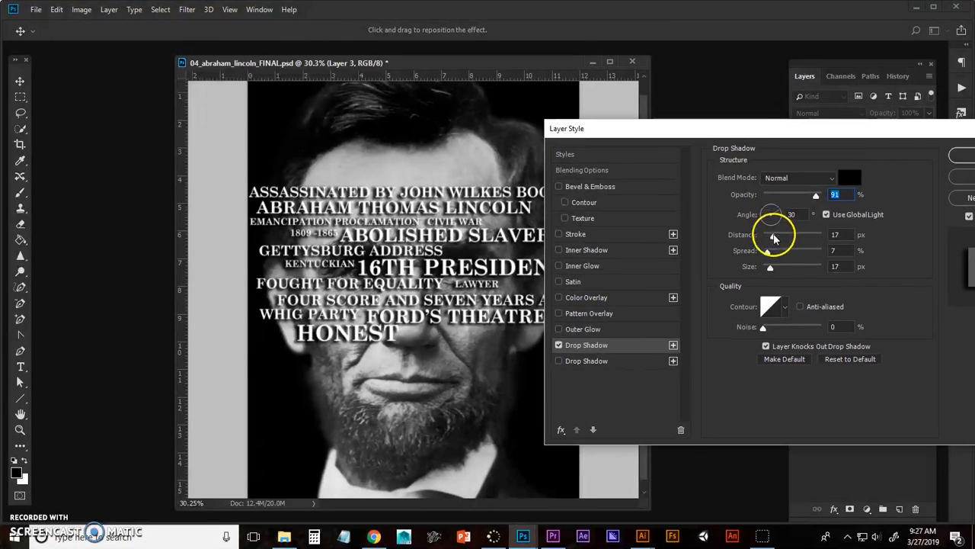
{"action": "left_click_drag", "start_coordinate": [774, 234], "coordinate": [770, 235]}
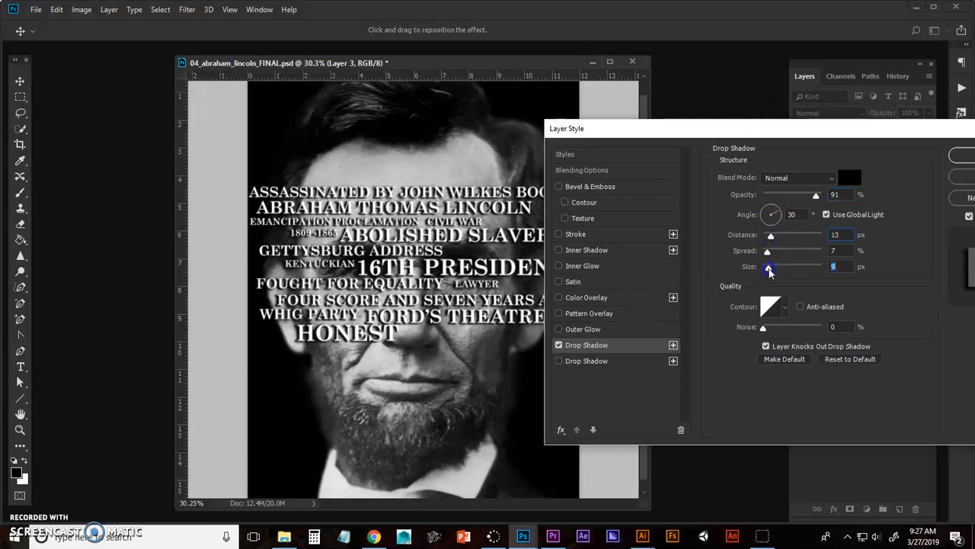
{"action": "left_click_drag", "start_coordinate": [768, 251], "coordinate": [766, 250]}
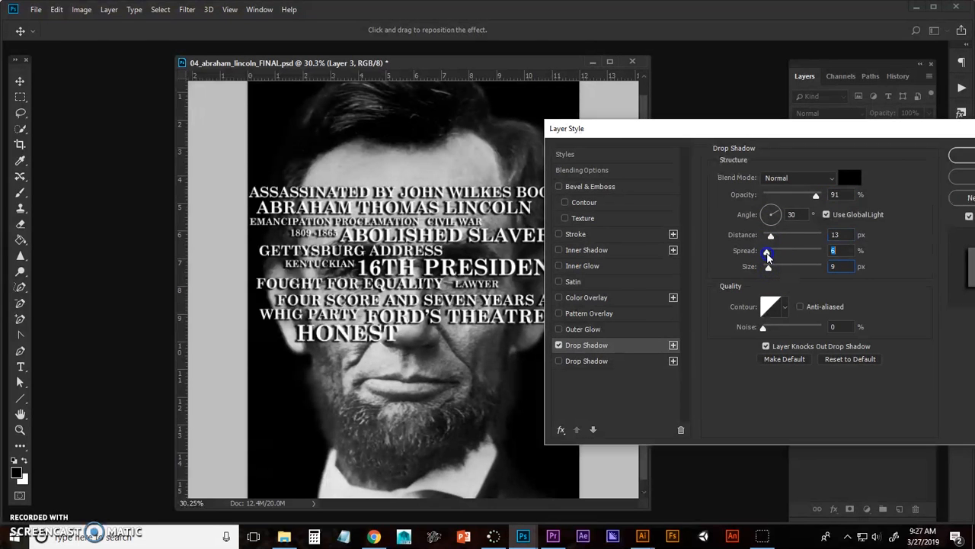
{"action": "left_click_drag", "start_coordinate": [768, 251], "coordinate": [766, 252]}
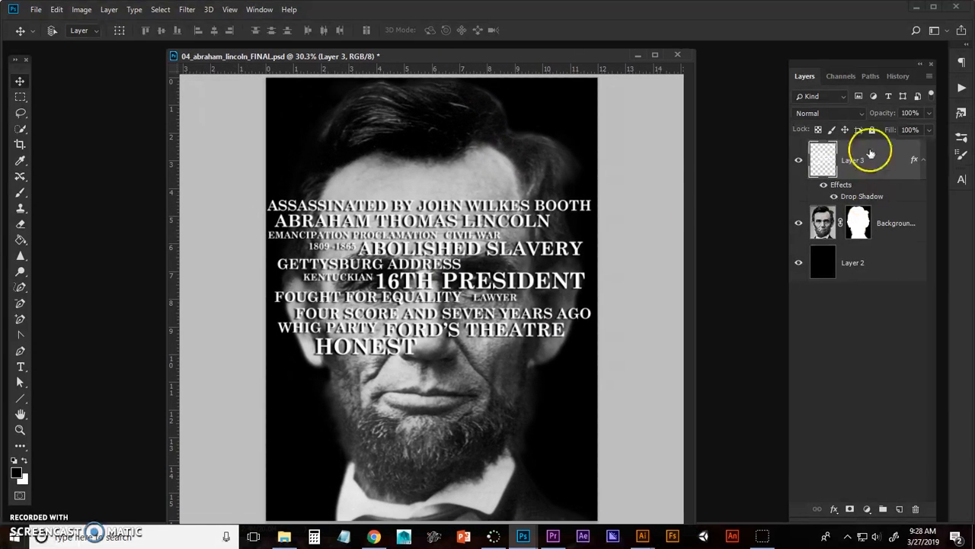
Duplicate Layer 3 into copies up to copy 6 and drag them to tile the canvas
{"action": "right_click", "coordinate": [853, 160]}
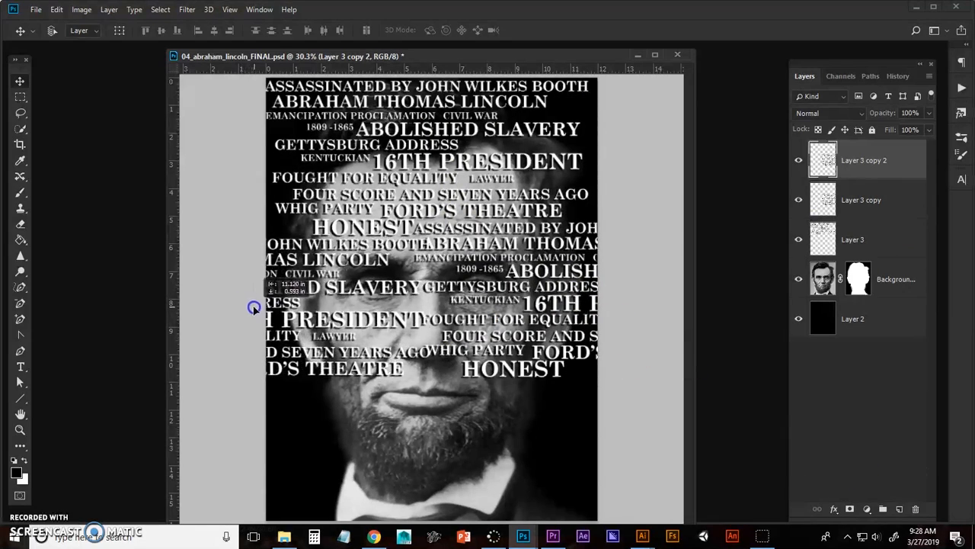
{"action": "left_click_drag", "start_coordinate": [254, 307], "coordinate": [259, 316]}
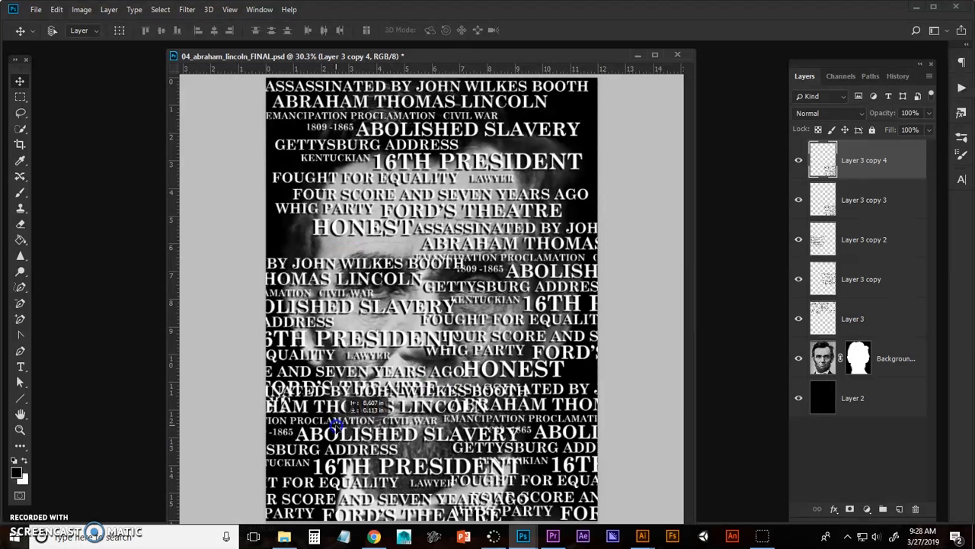
{"action": "left_click_drag", "start_coordinate": [336, 423], "coordinate": [345, 435]}
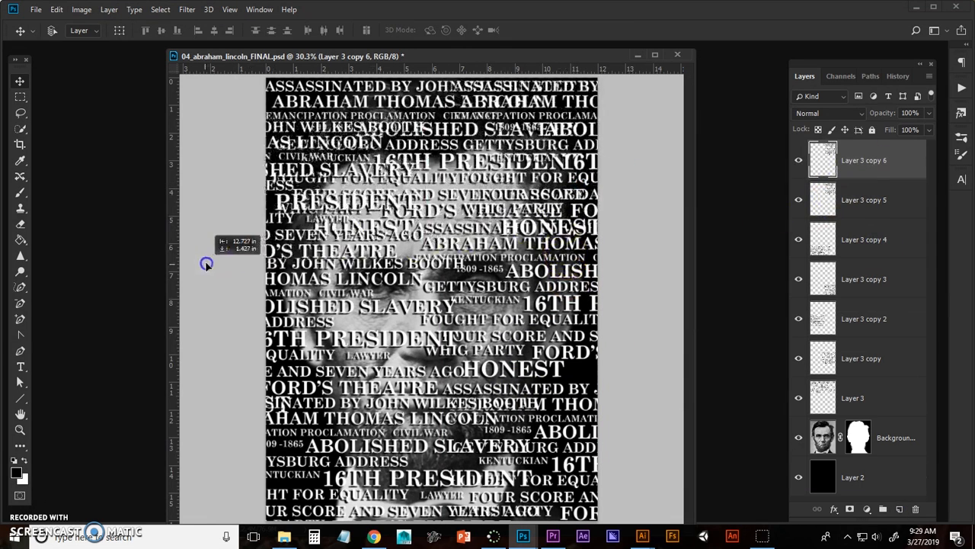
{"action": "left_click_drag", "start_coordinate": [207, 262], "coordinate": [214, 266]}
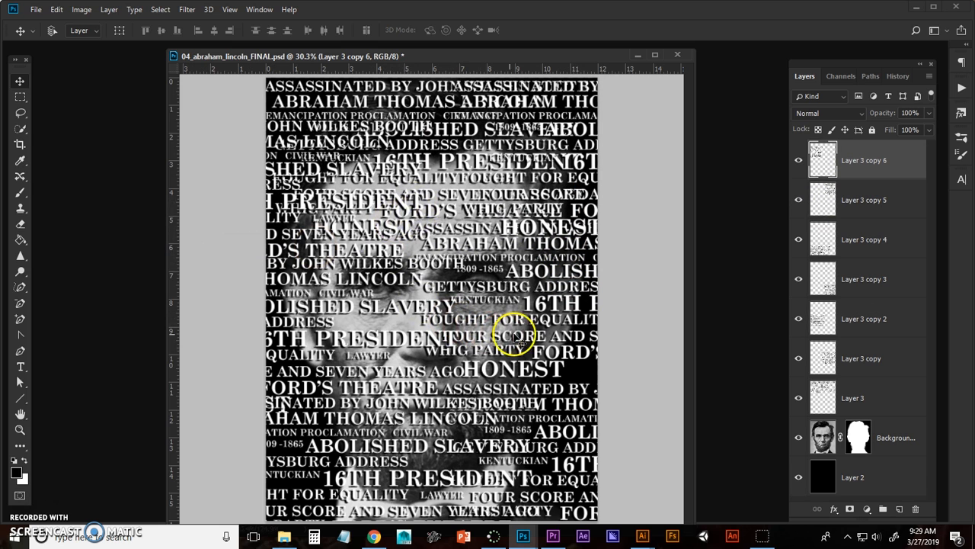
{"action": "mouse_move", "coordinate": [568, 320]}
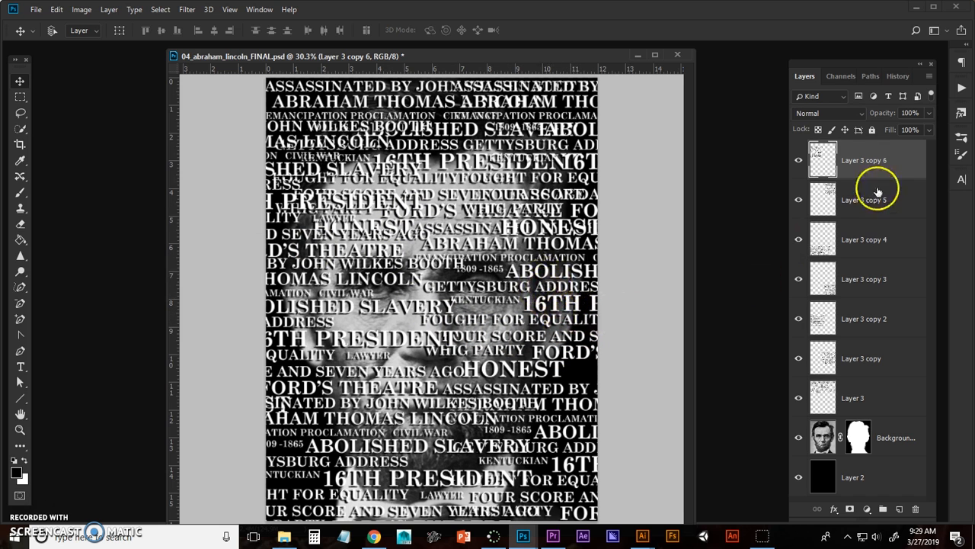
{"action": "mouse_move", "coordinate": [806, 257]}
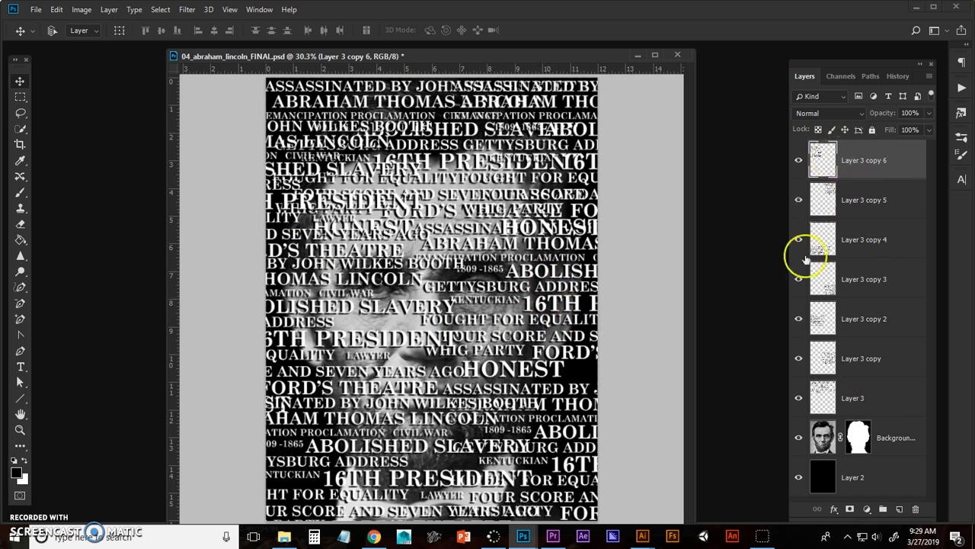
{"action": "mouse_move", "coordinate": [883, 199]}
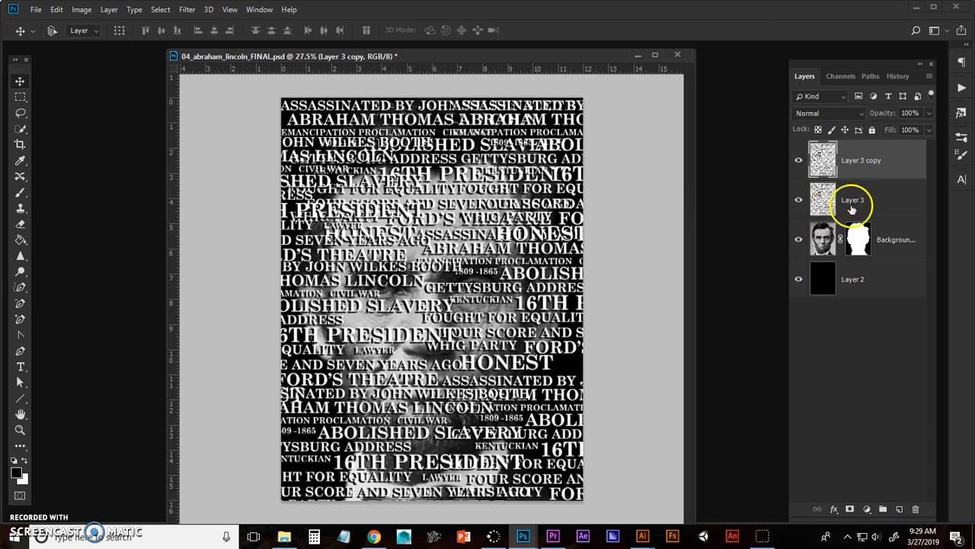
Select the lower text layer and merge the copies down, leaving Layer 3 and Layer 3 copy
{"action": "left_click", "coordinate": [853, 199]}
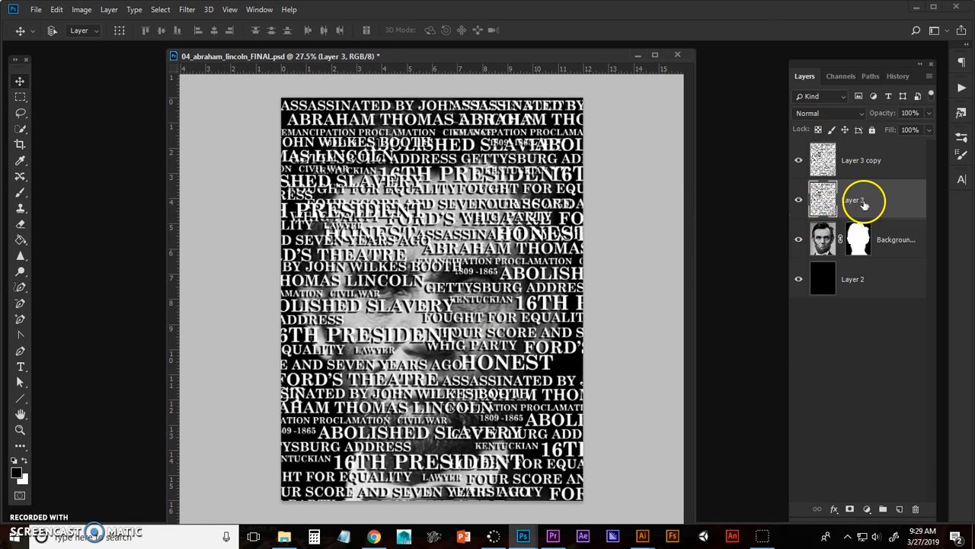
{"action": "left_click", "coordinate": [57, 9]}
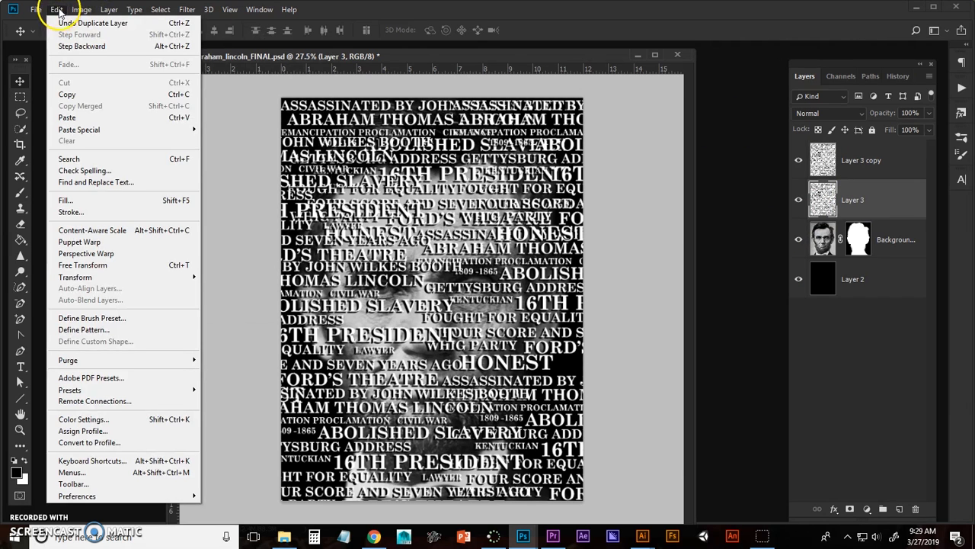
Rotate the lower text layer 90° clockwise using Edit > Transform
{"action": "left_click", "coordinate": [75, 276]}
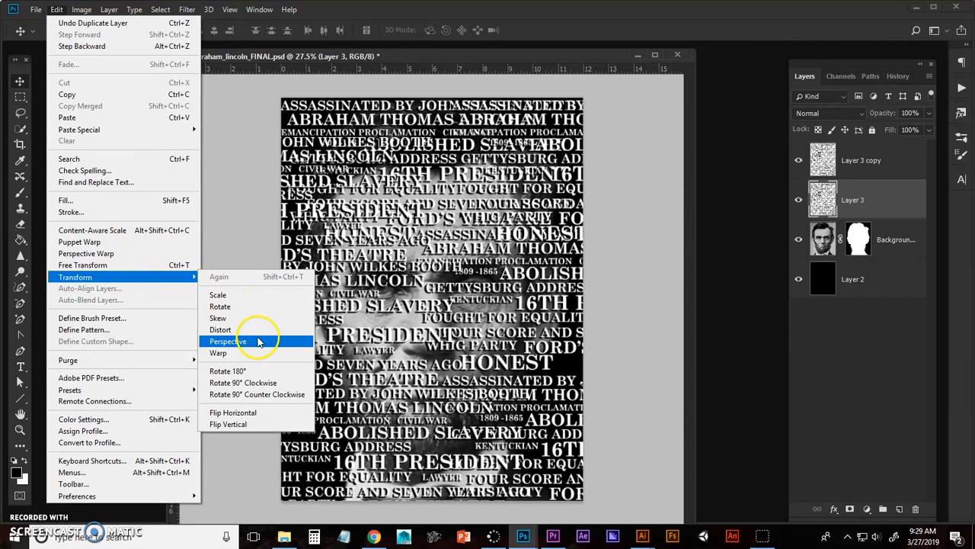
{"action": "mouse_move", "coordinate": [257, 383]}
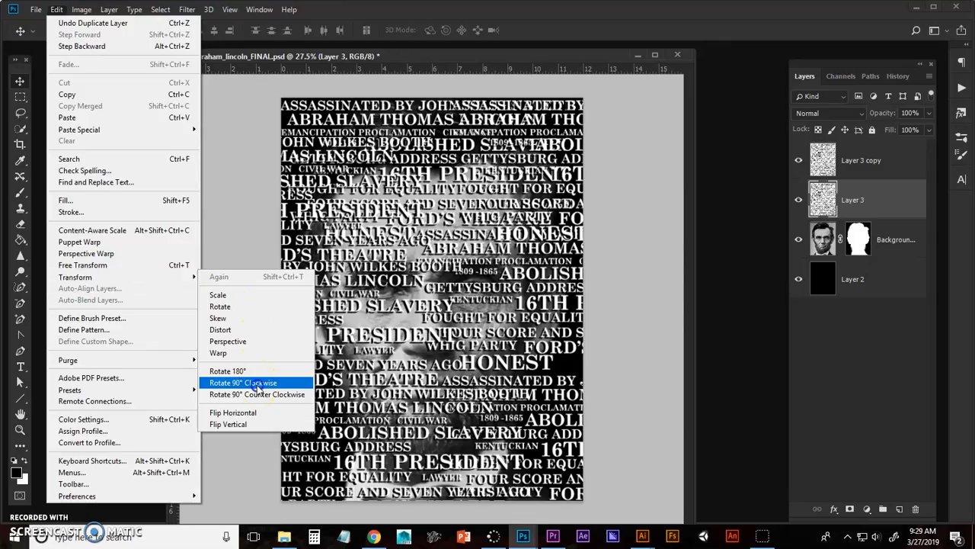
{"action": "left_click", "coordinate": [242, 383]}
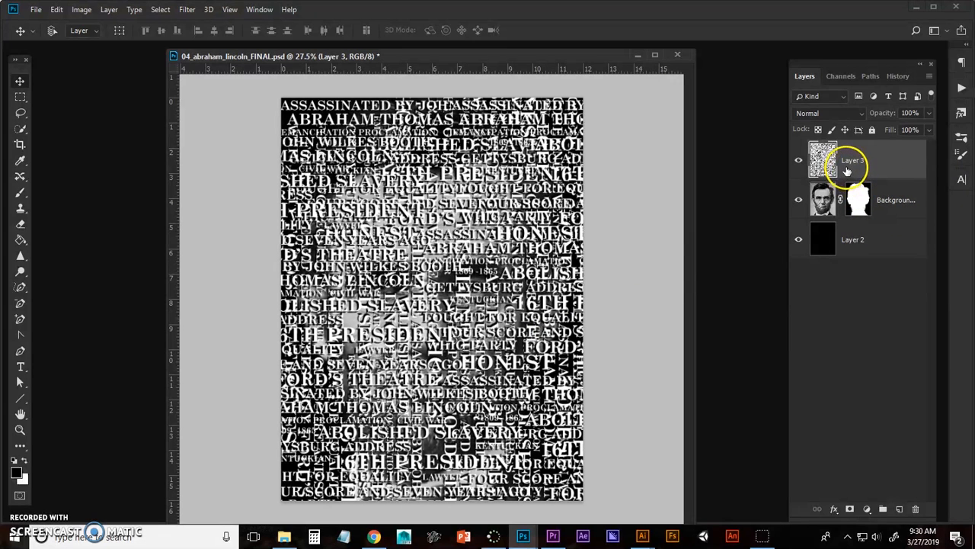
Convert Layer 3 to a smart object and hide the Background portrait layer
{"action": "double_click", "coordinate": [852, 160]}
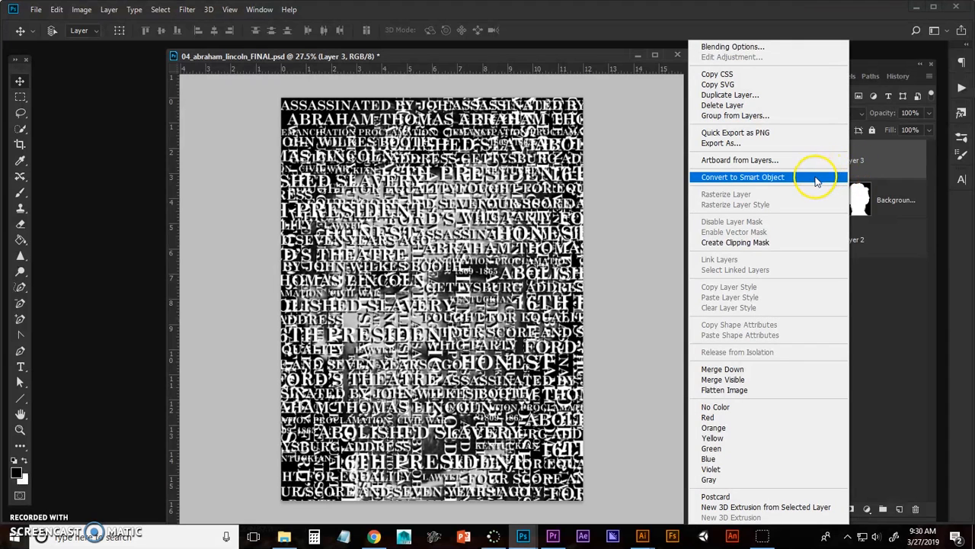
{"action": "left_click", "coordinate": [742, 177]}
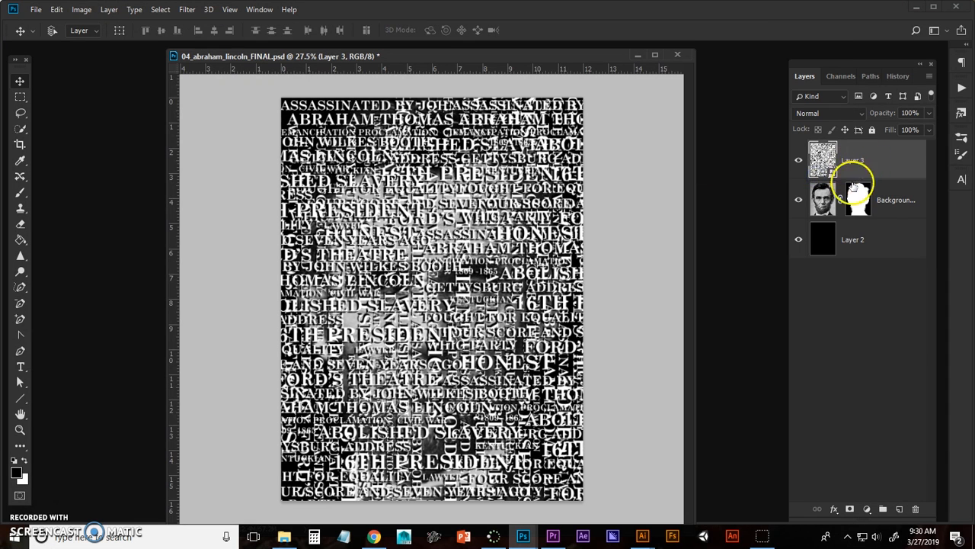
{"action": "left_click", "coordinate": [823, 200]}
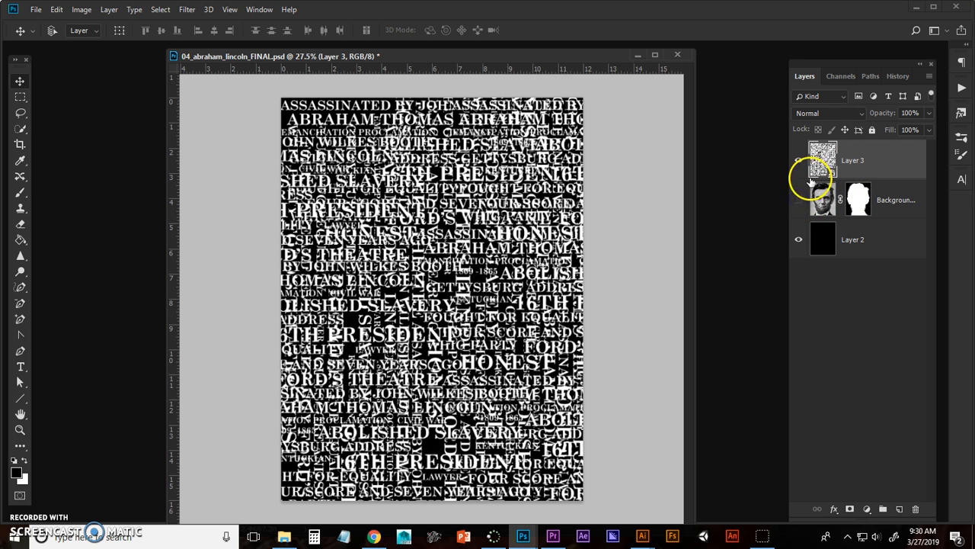
{"action": "left_click", "coordinate": [799, 160]}
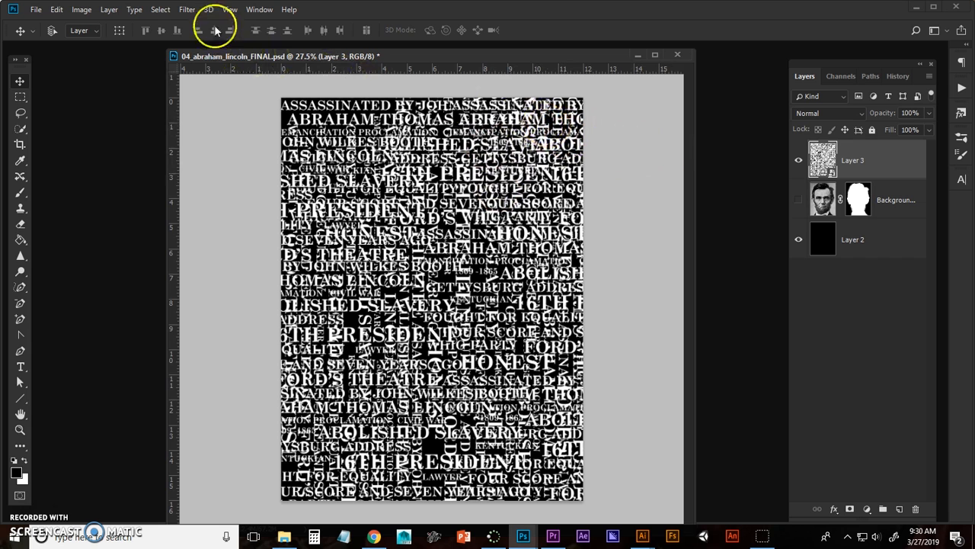
Apply Displace at scale 10/10 using Lincoln_Displacement.psd from the Project #2 folder
{"action": "left_click", "coordinate": [186, 9]}
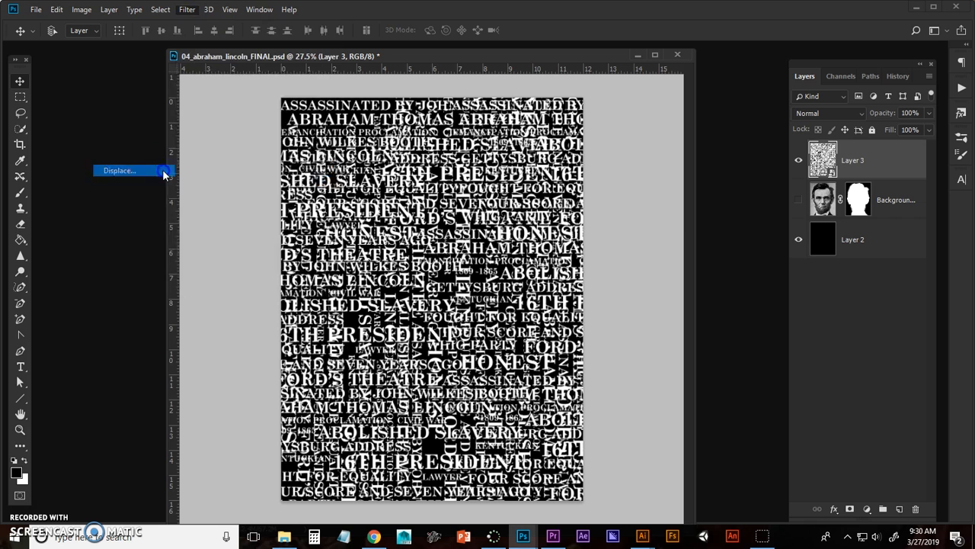
{"action": "left_click", "coordinate": [120, 170]}
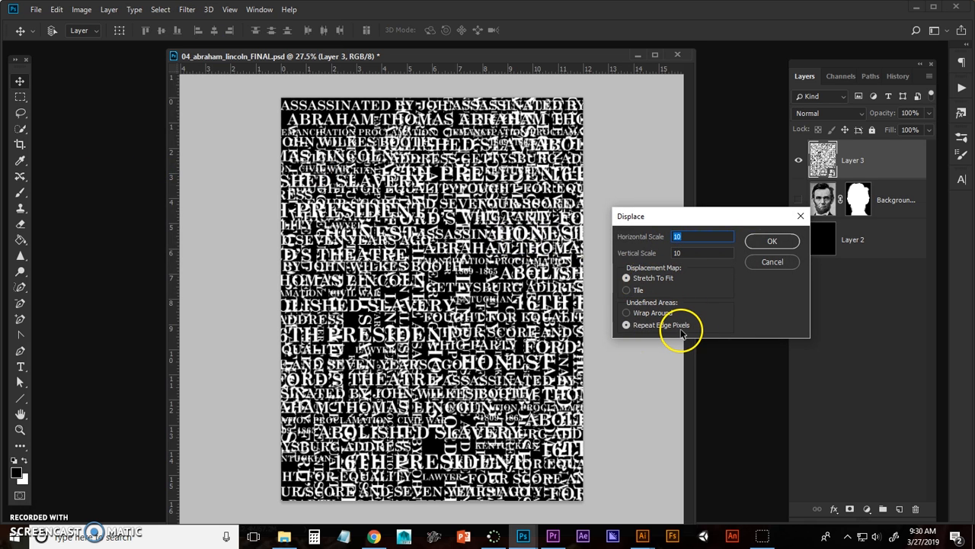
{"action": "left_click", "coordinate": [771, 241]}
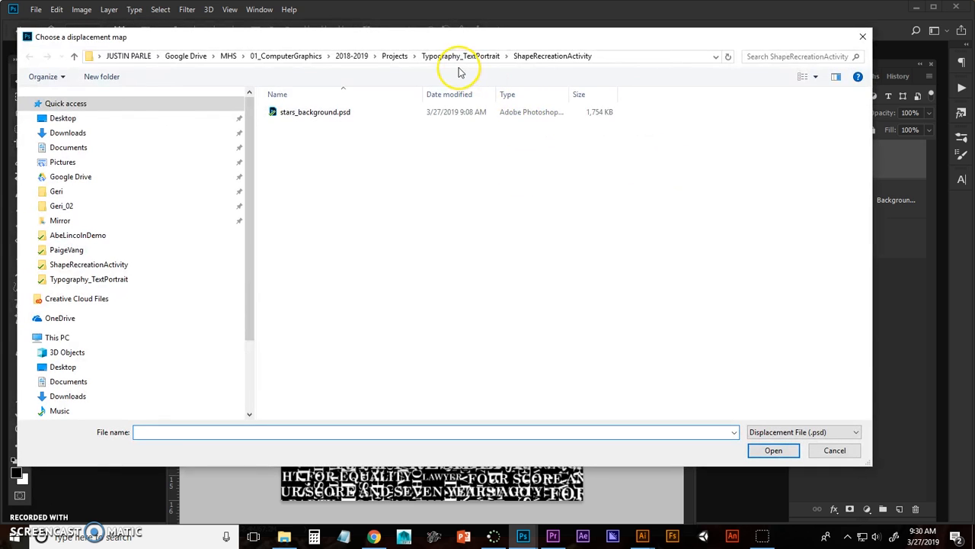
{"action": "left_click", "coordinate": [460, 55]}
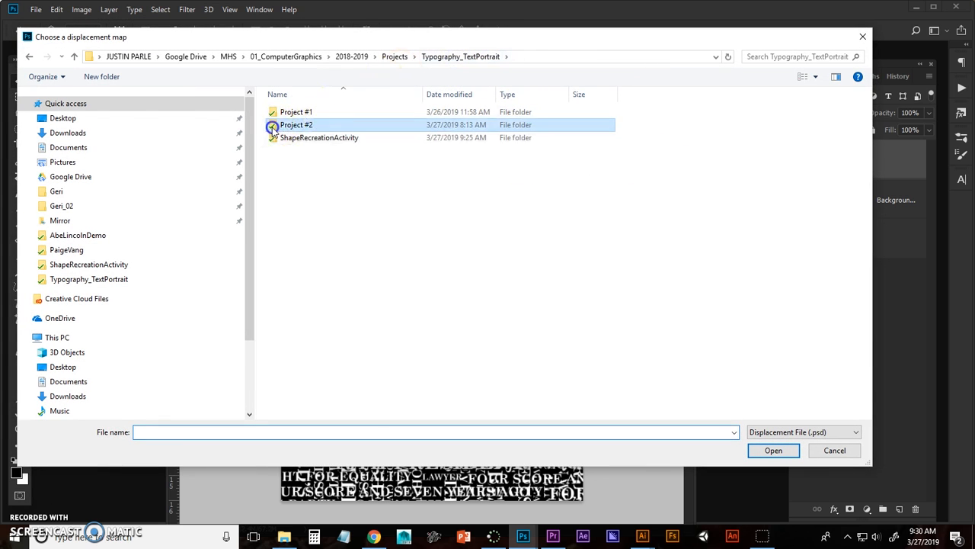
{"action": "double_click", "coordinate": [296, 124]}
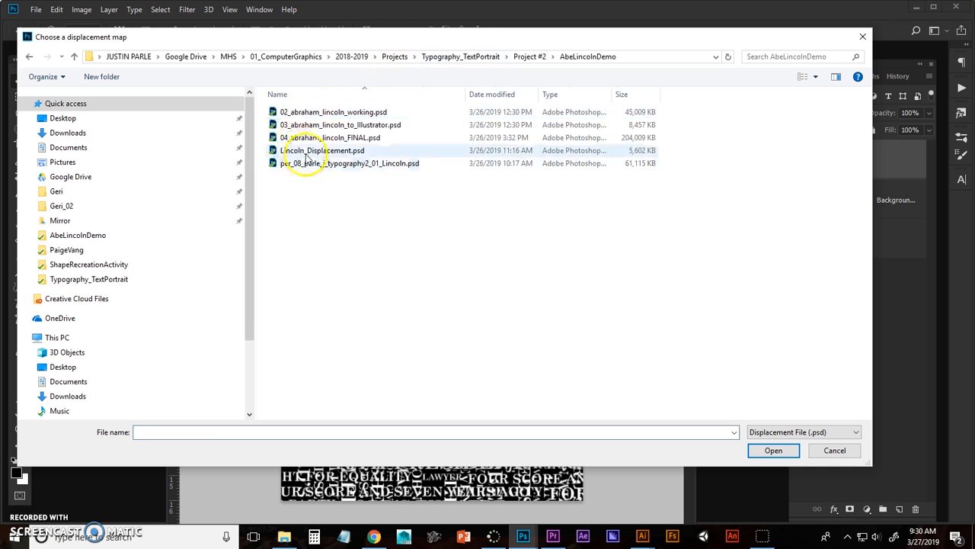
{"action": "left_click", "coordinate": [323, 151]}
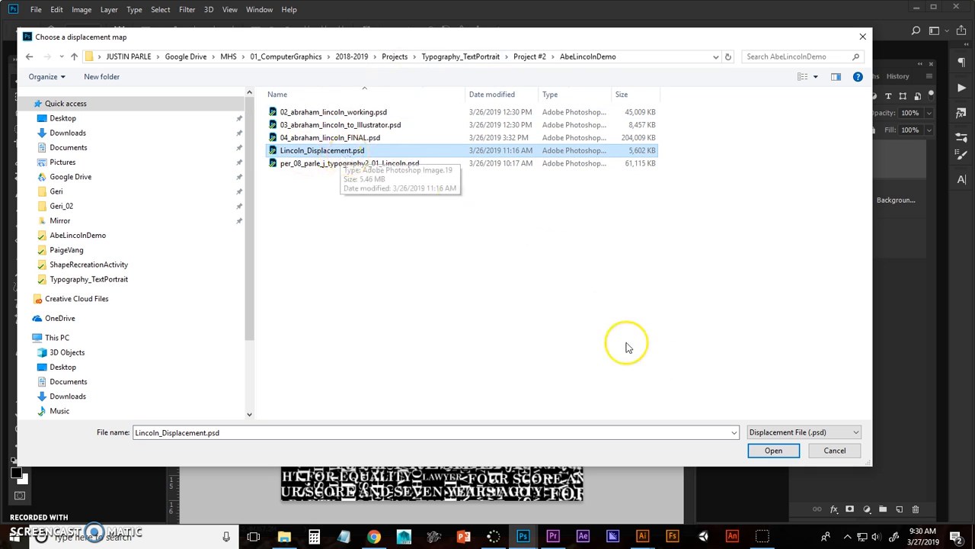
{"action": "mouse_move", "coordinate": [336, 156]}
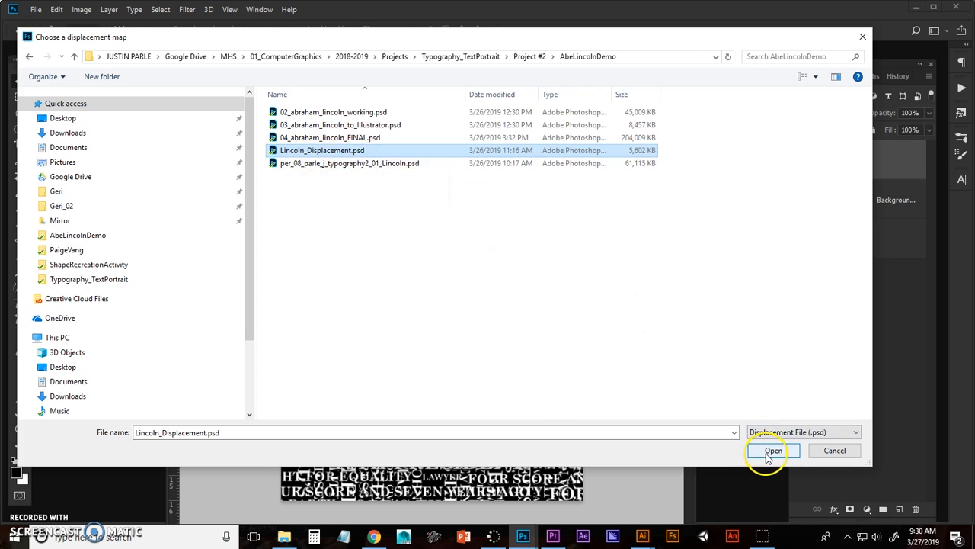
{"action": "left_click", "coordinate": [774, 451]}
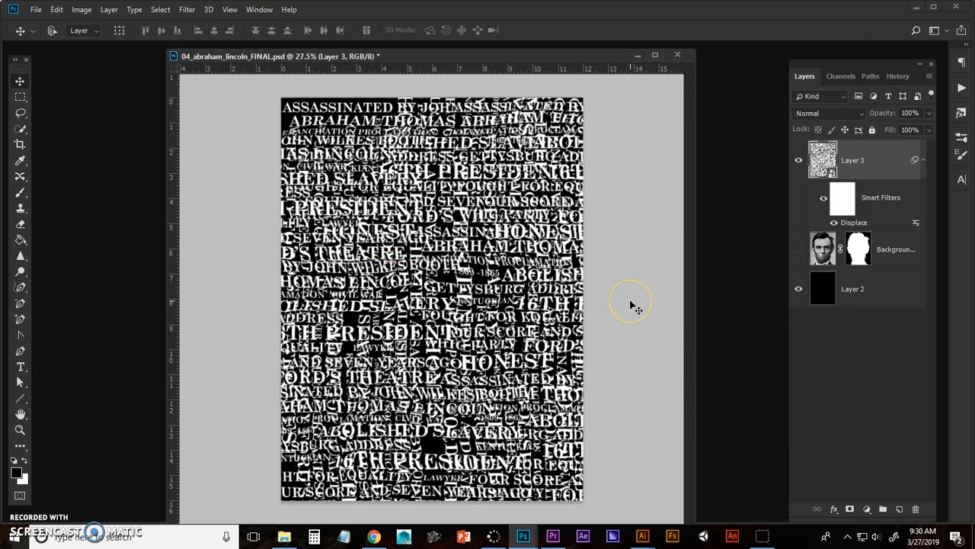
{"action": "mouse_move", "coordinate": [239, 429]}
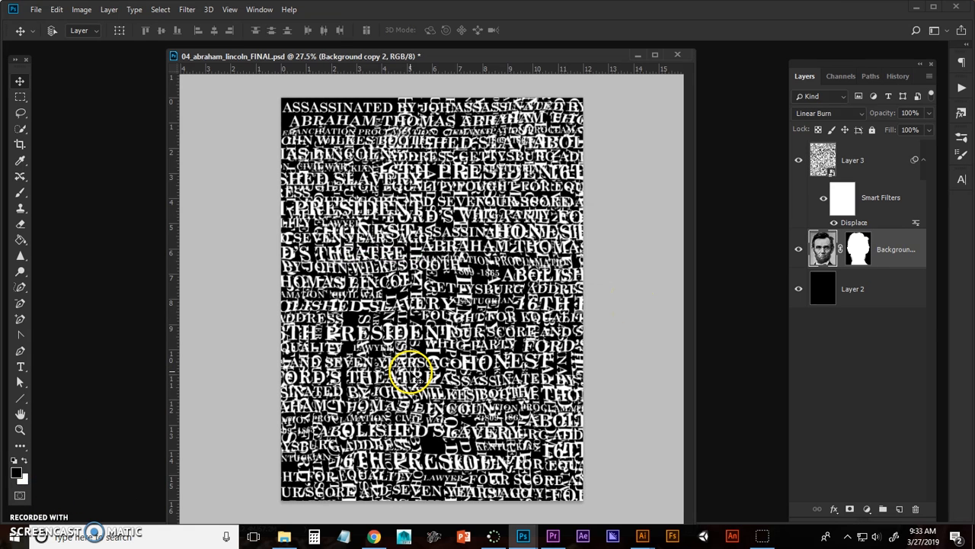
{"action": "mouse_move", "coordinate": [790, 396]}
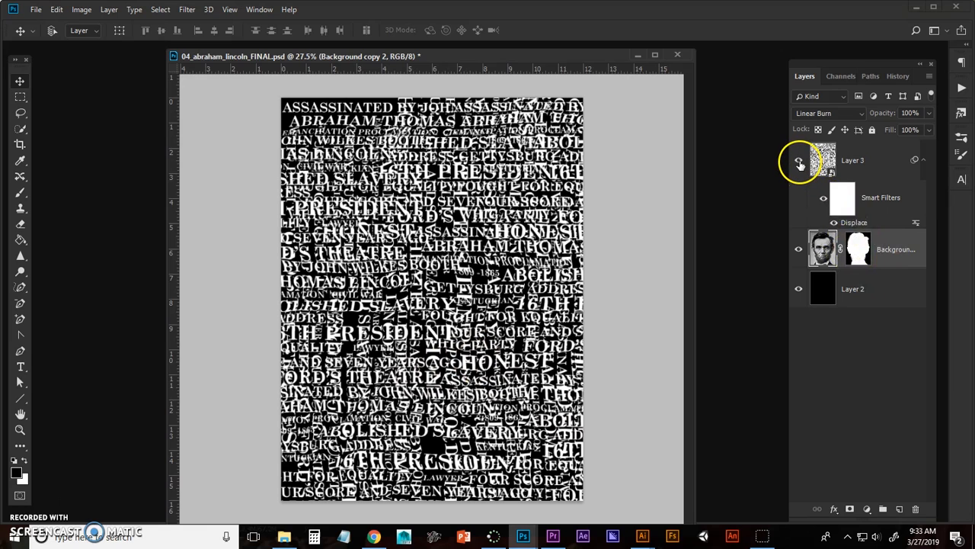
Hide the displaced text layer, Layer 3
{"action": "left_click", "coordinate": [799, 160]}
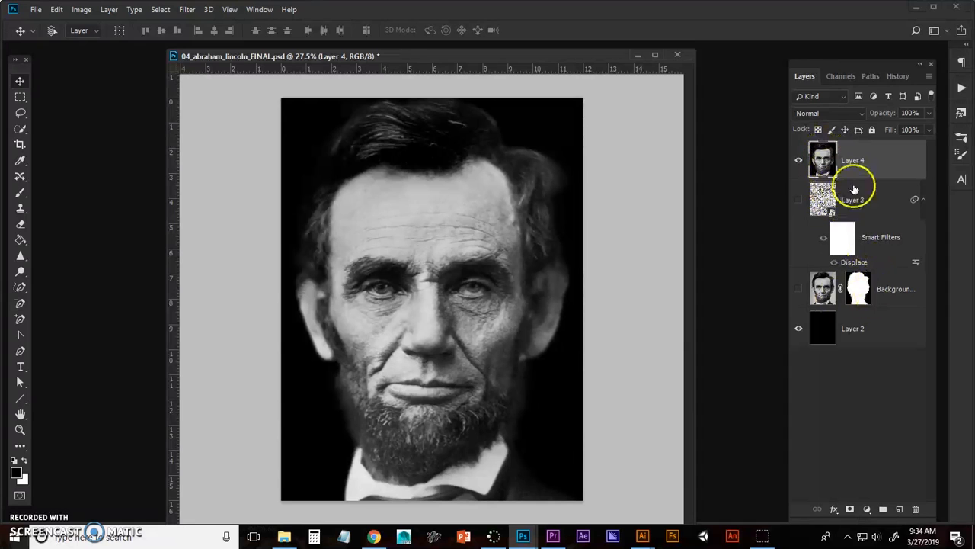
Make Layer 3 visible again and set the portrait layer's blend mode to Linear Burn
{"action": "left_click", "coordinate": [799, 199]}
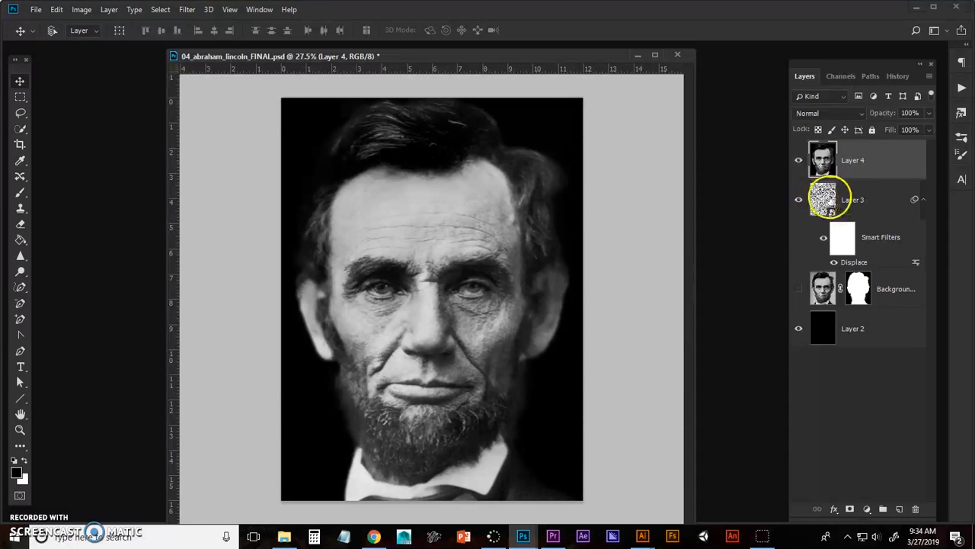
{"action": "mouse_move", "coordinate": [837, 120]}
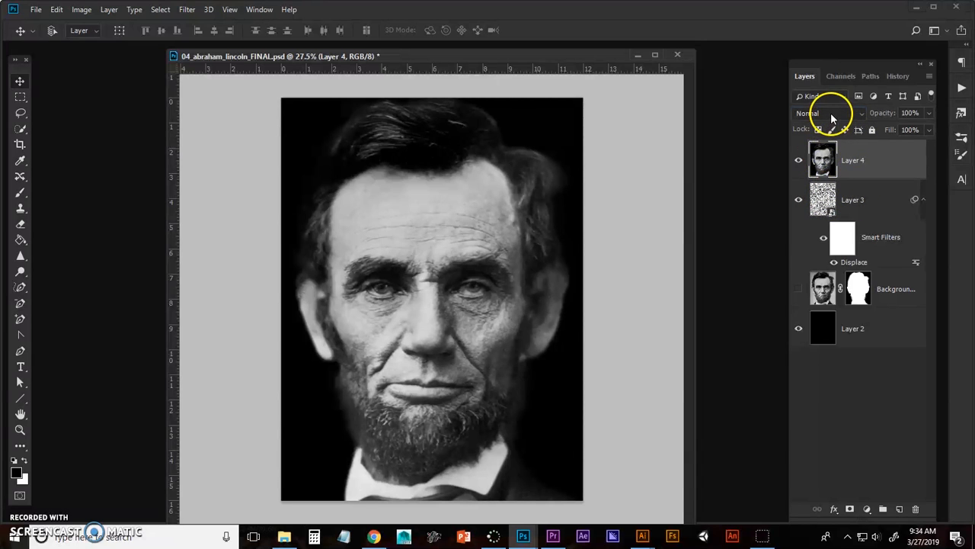
{"action": "left_click", "coordinate": [827, 112]}
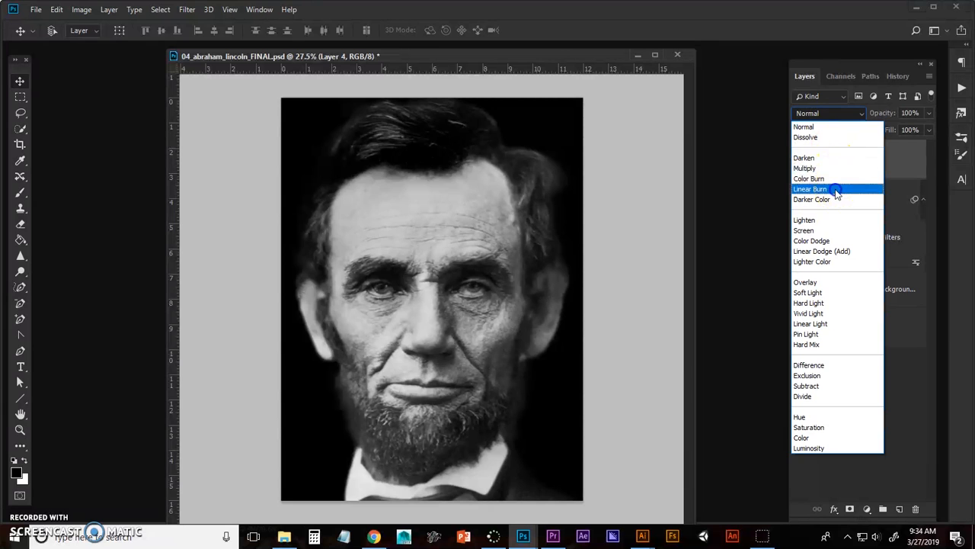
{"action": "left_click", "coordinate": [810, 188]}
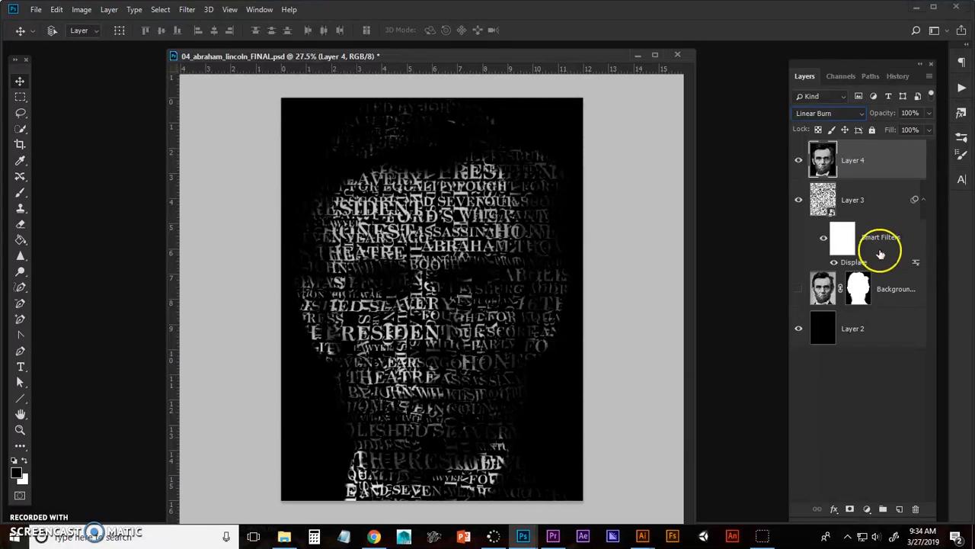
{"action": "mouse_move", "coordinate": [636, 349]}
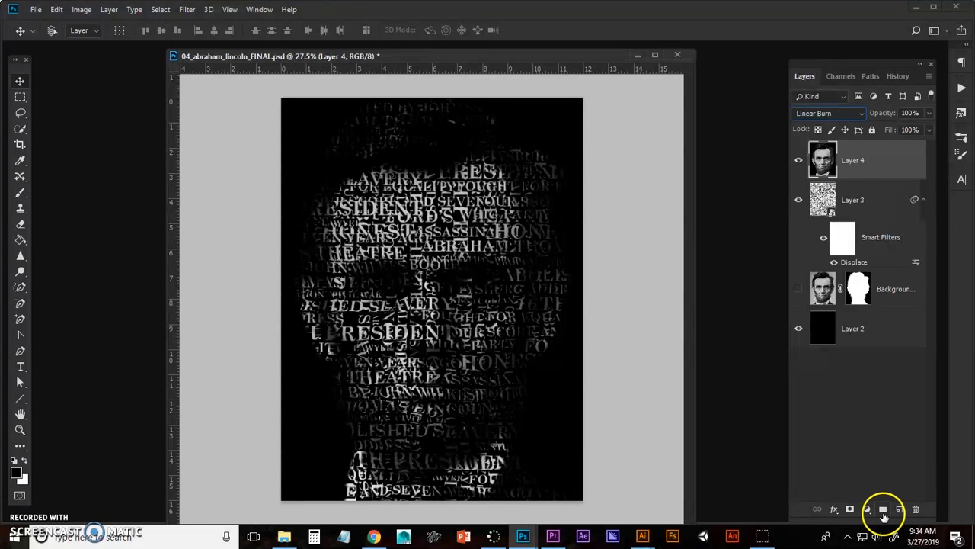
Add a Levels adjustment layer with midtones around 1.72 and highlights at 133
{"action": "left_click", "coordinate": [883, 509]}
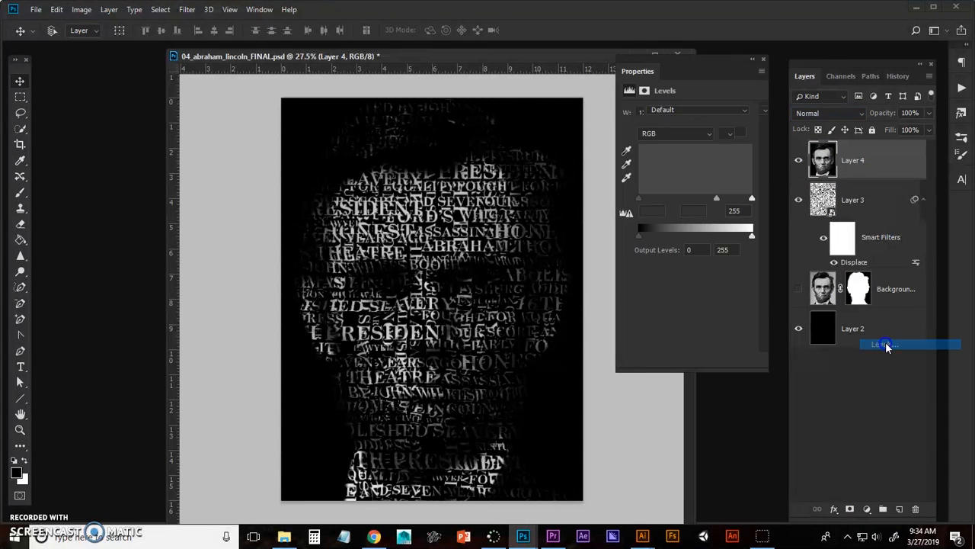
{"action": "left_click", "coordinate": [884, 344]}
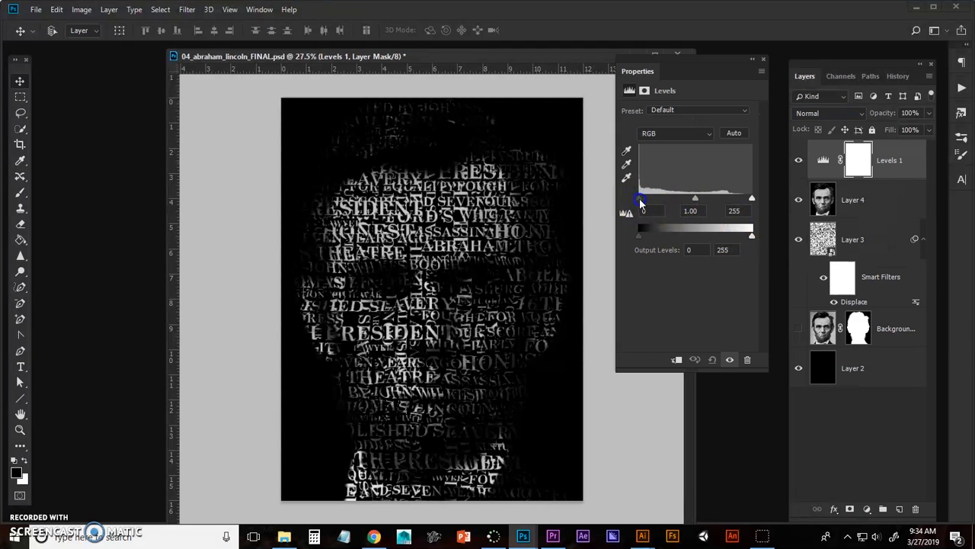
{"action": "left_click_drag", "start_coordinate": [640, 198], "coordinate": [713, 198]}
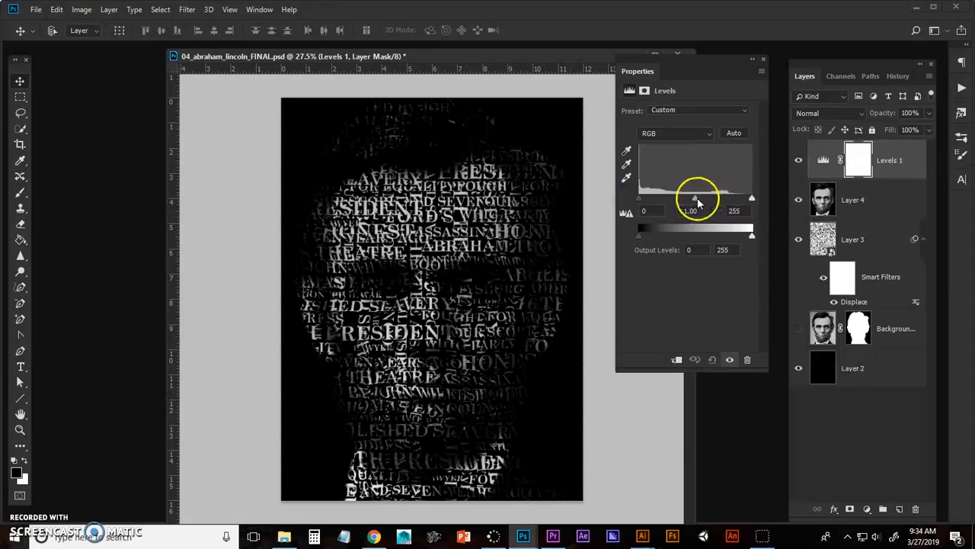
{"action": "left_click_drag", "start_coordinate": [695, 196], "coordinate": [669, 197]}
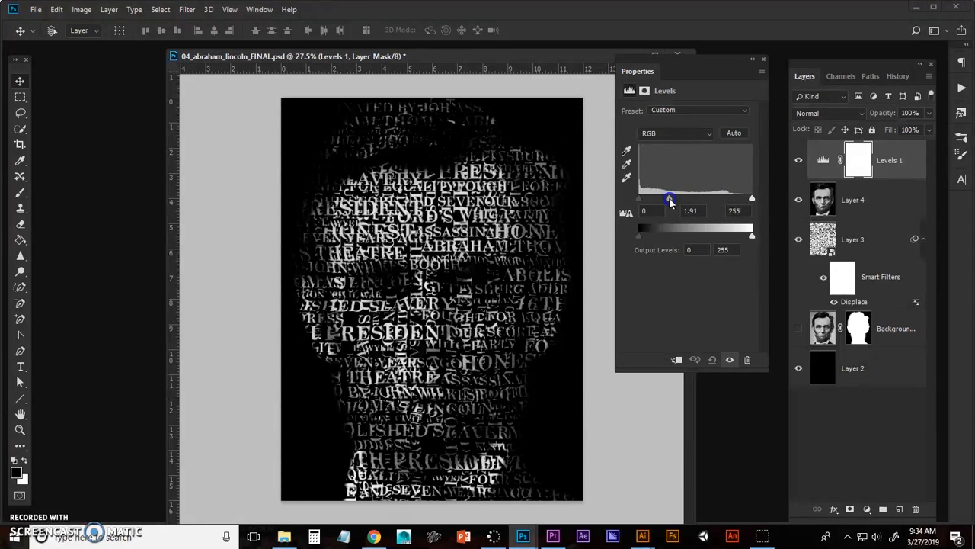
{"action": "left_click_drag", "start_coordinate": [750, 198], "coordinate": [716, 198]}
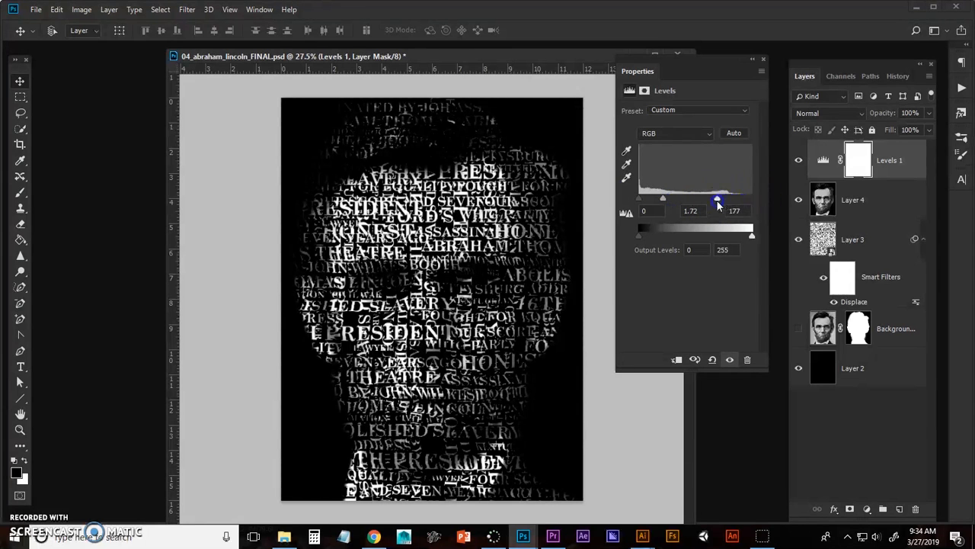
{"action": "left_click_drag", "start_coordinate": [716, 200], "coordinate": [697, 199]}
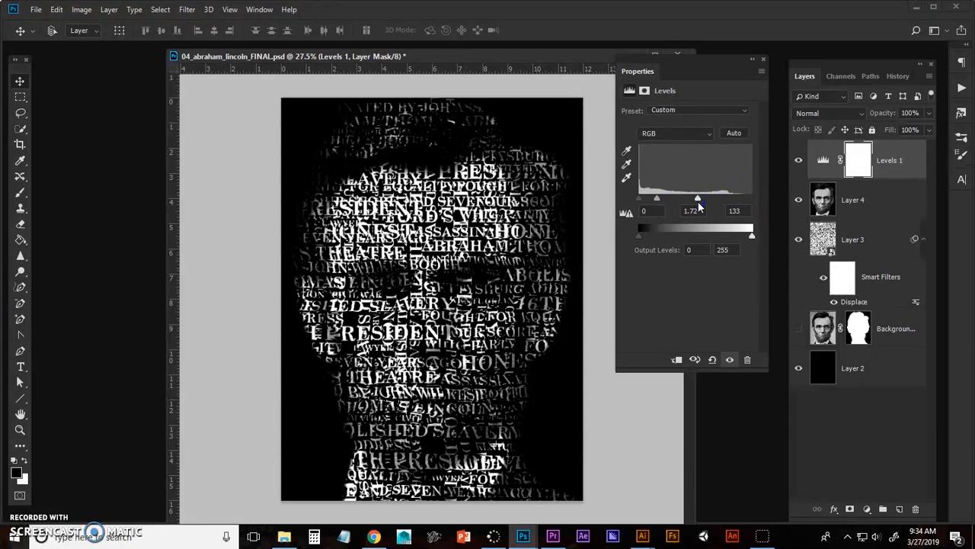
{"action": "left_click", "coordinate": [763, 59]}
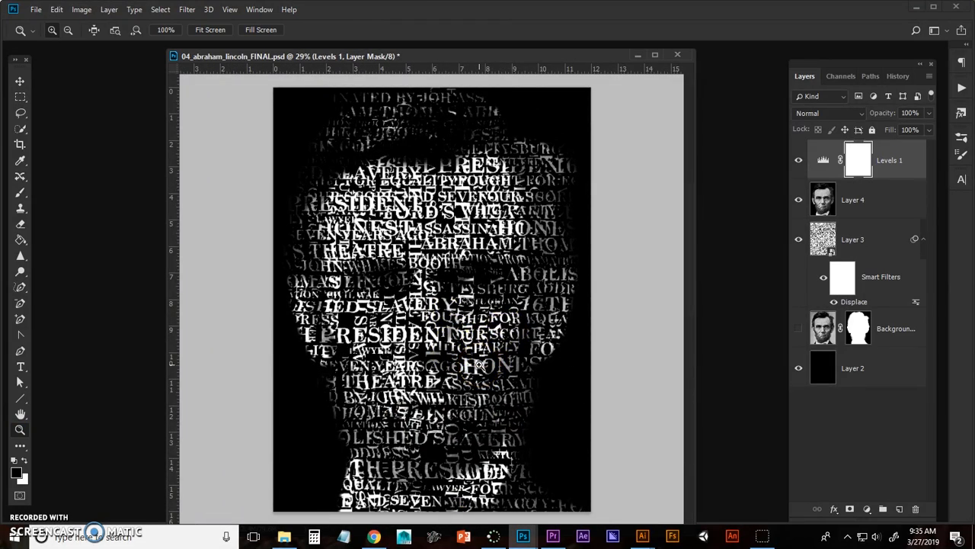
{"action": "mouse_move", "coordinate": [772, 276]}
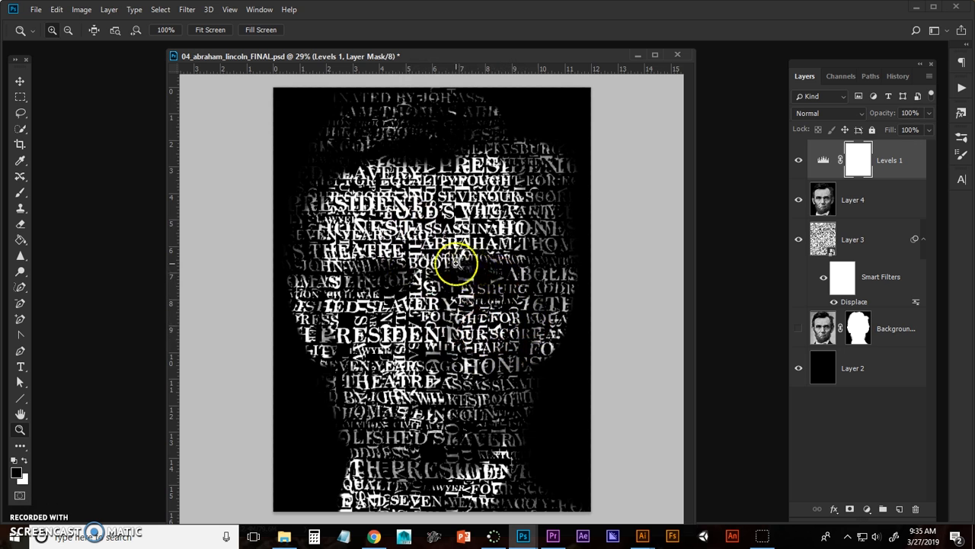
{"action": "mouse_move", "coordinate": [475, 316]}
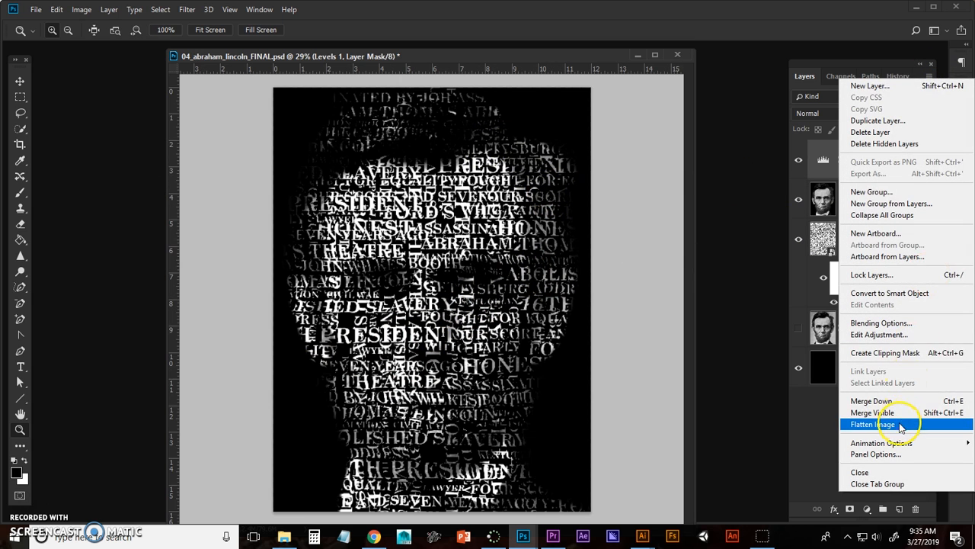
Choose Flatten Image from the Layers panel menu
{"action": "left_click", "coordinate": [871, 424]}
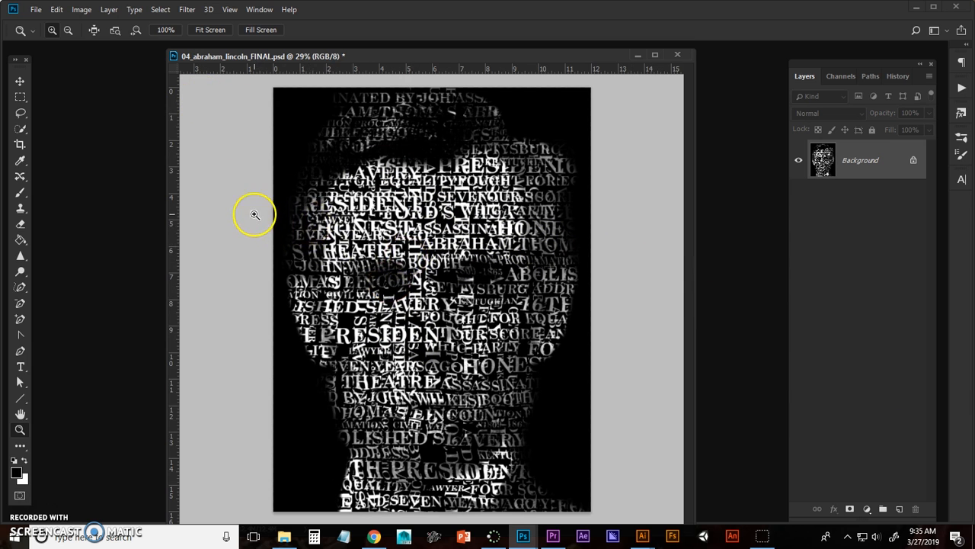
{"action": "mouse_move", "coordinate": [255, 254]}
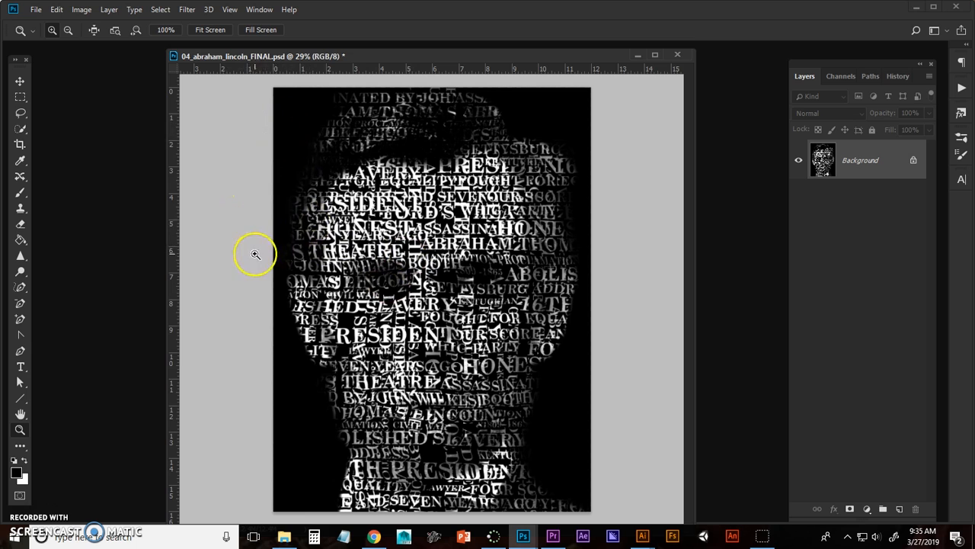